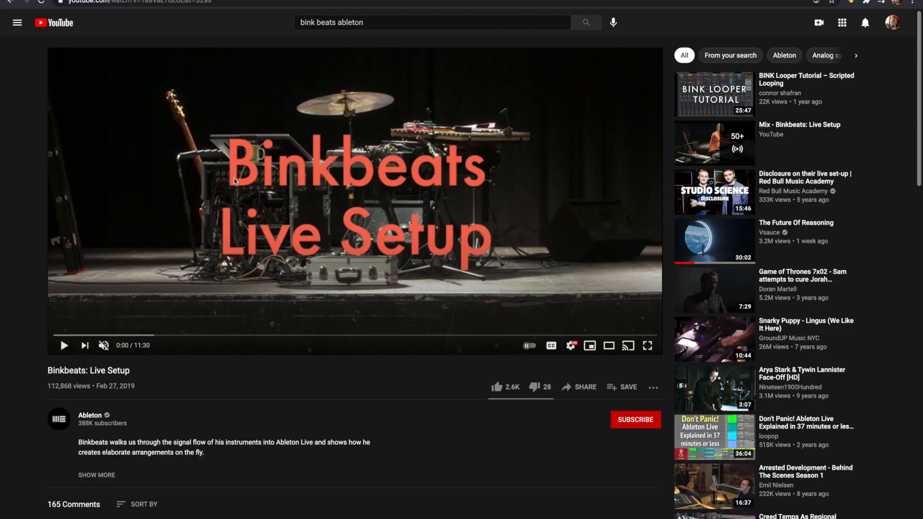
{"action": "mouse_move", "coordinate": [226, 185]}
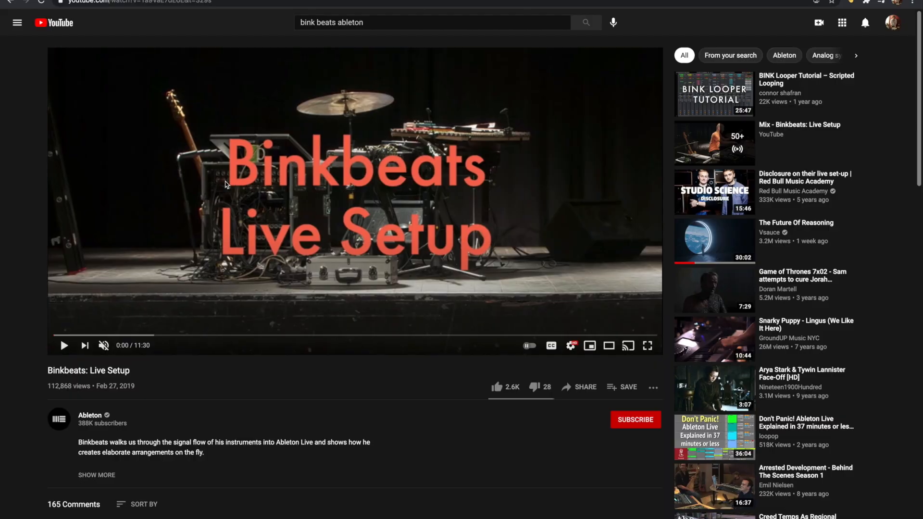
{"action": "mouse_move", "coordinate": [64, 345]}
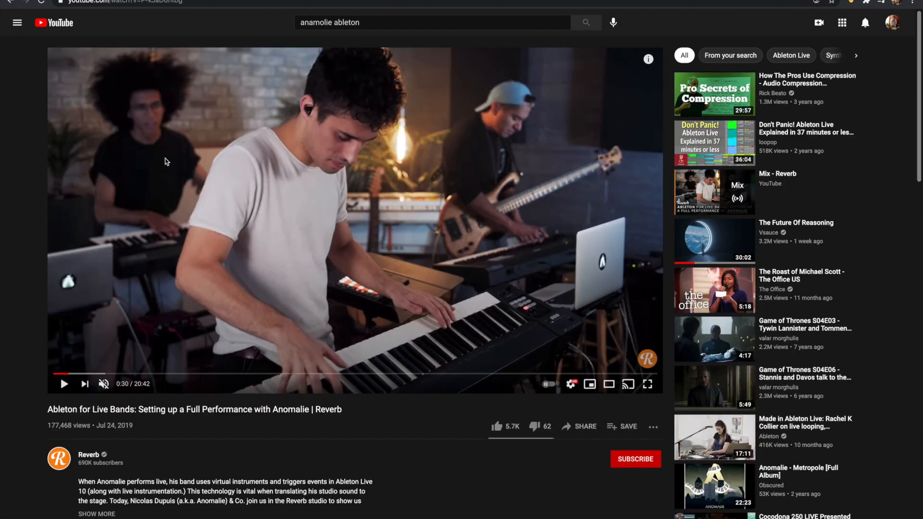
{"action": "mouse_move", "coordinate": [122, 418]}
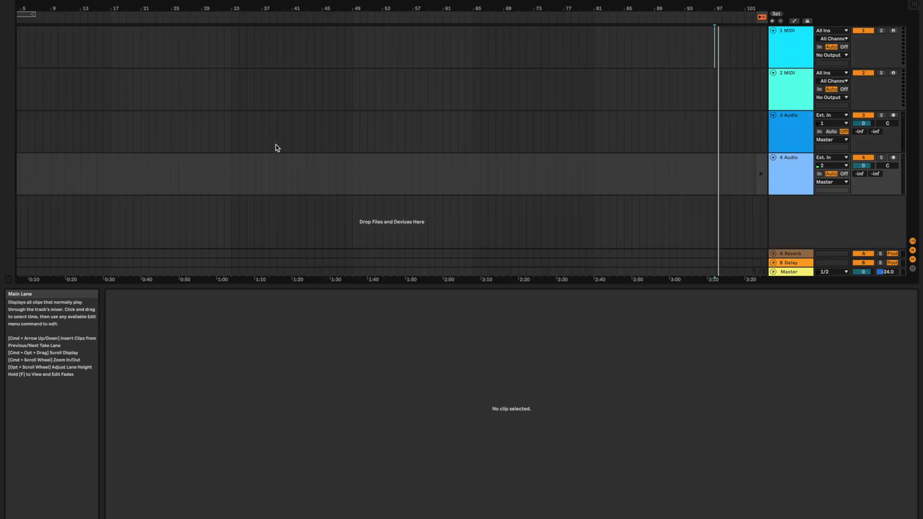
{"action": "mouse_move", "coordinate": [141, 145]}
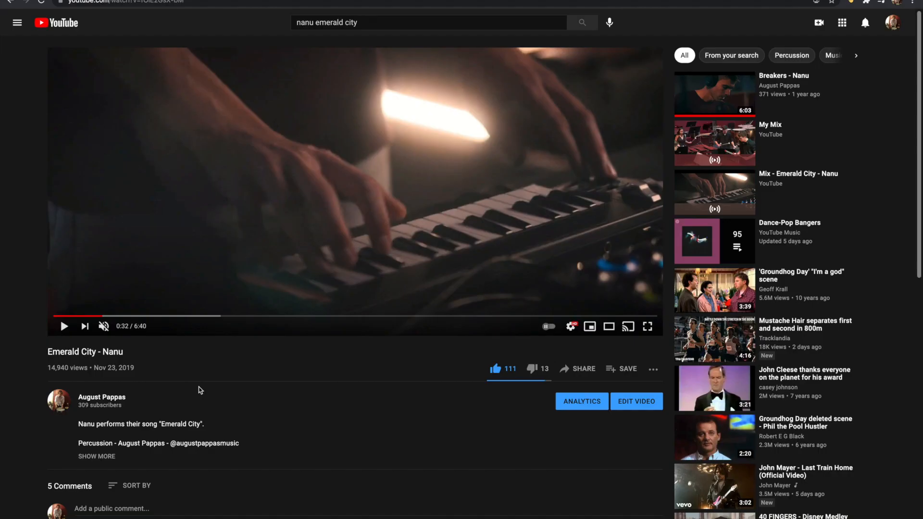
{"action": "mouse_move", "coordinate": [91, 340]}
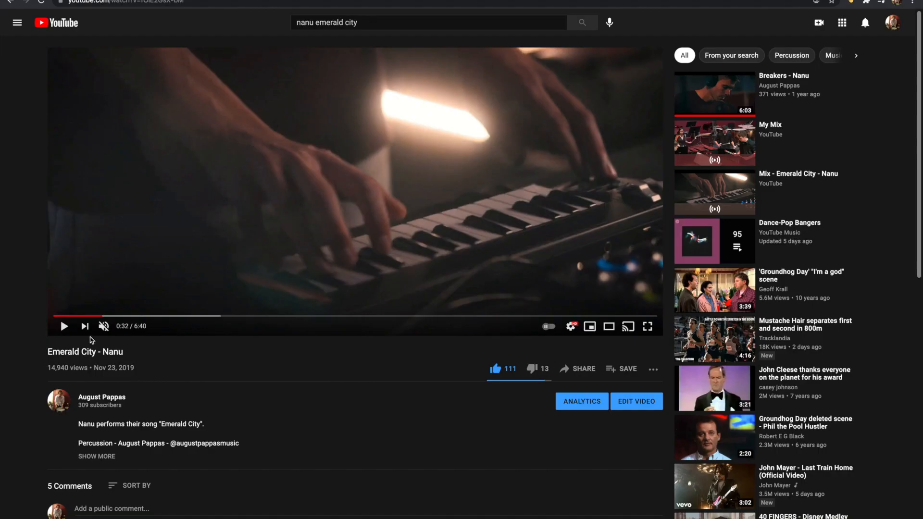
{"action": "mouse_move", "coordinate": [63, 326]}
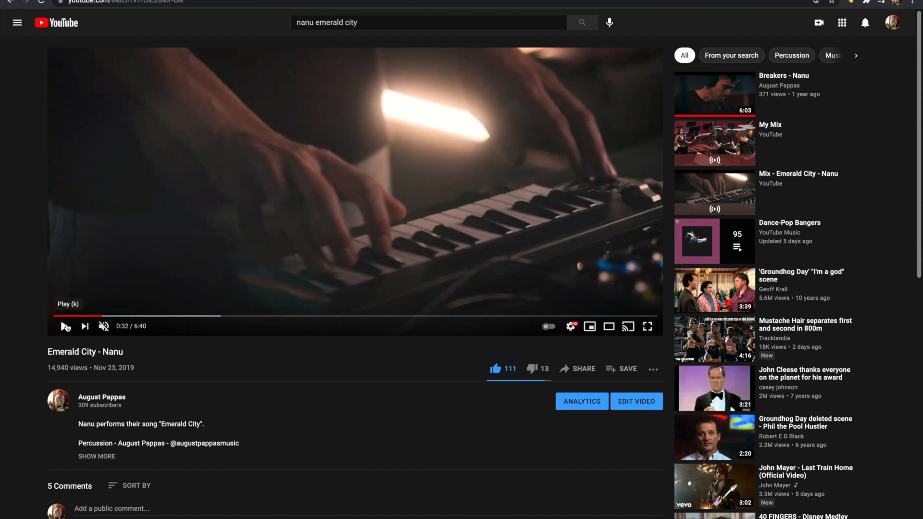
Start the Emerald City - Nanu video playing and let it run past 2:30.
{"action": "left_click", "coordinate": [64, 326]}
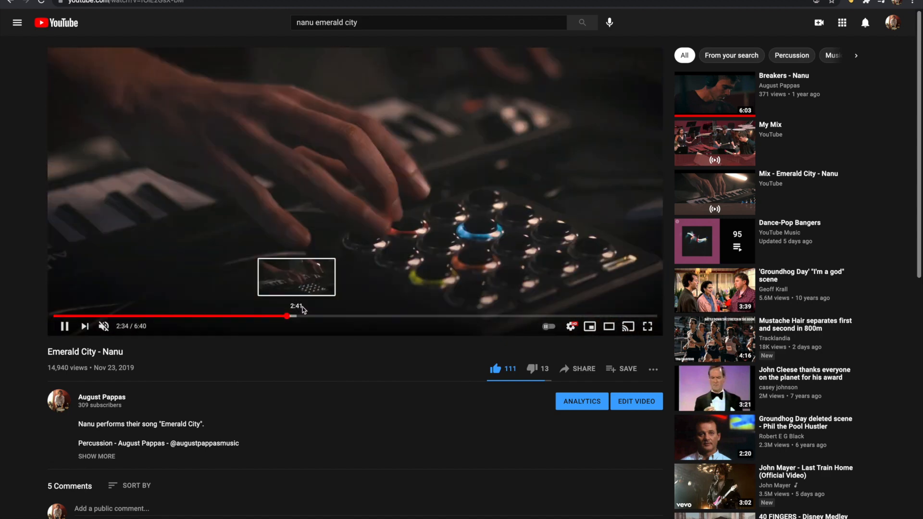
{"action": "mouse_move", "coordinate": [431, 317]}
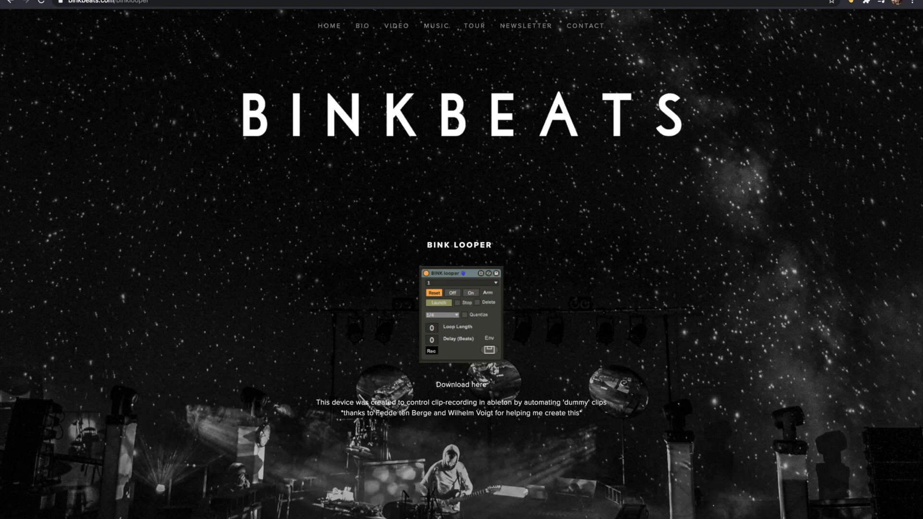
{"action": "mouse_move", "coordinate": [371, 177]}
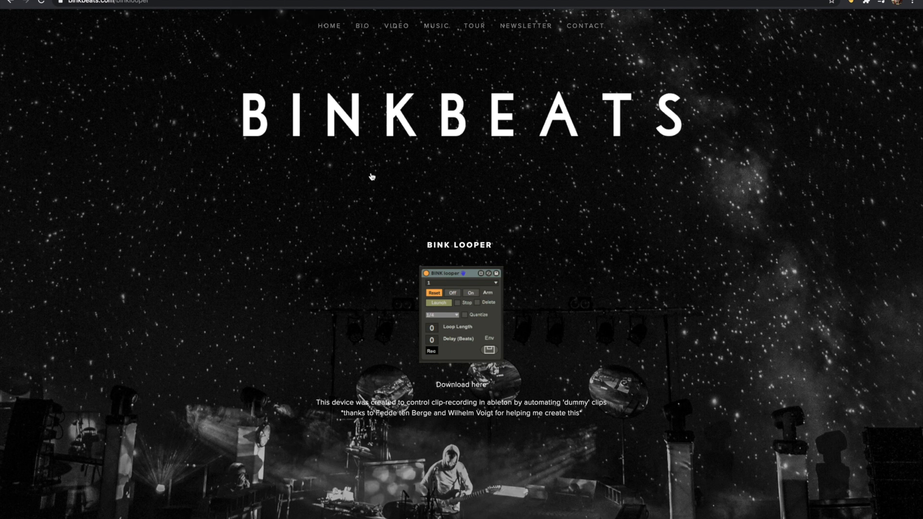
{"action": "mouse_move", "coordinate": [432, 280]}
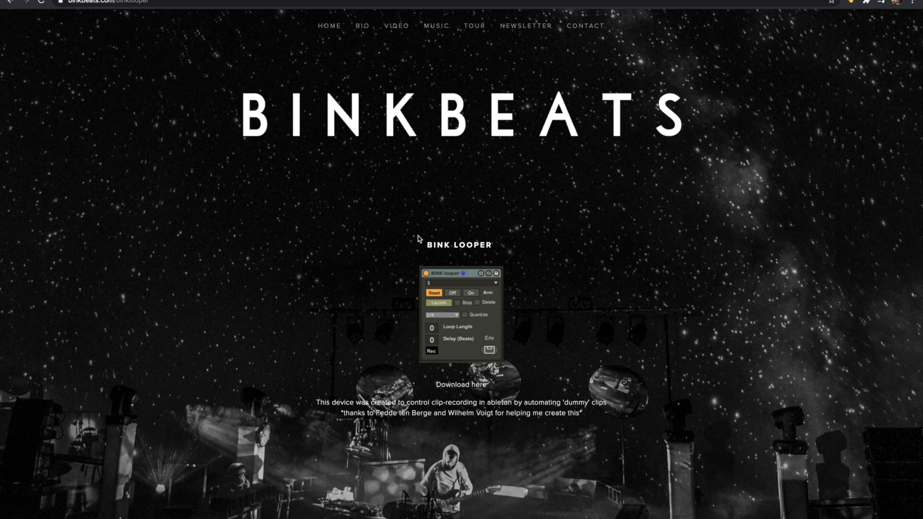
{"action": "mouse_move", "coordinate": [86, 25]}
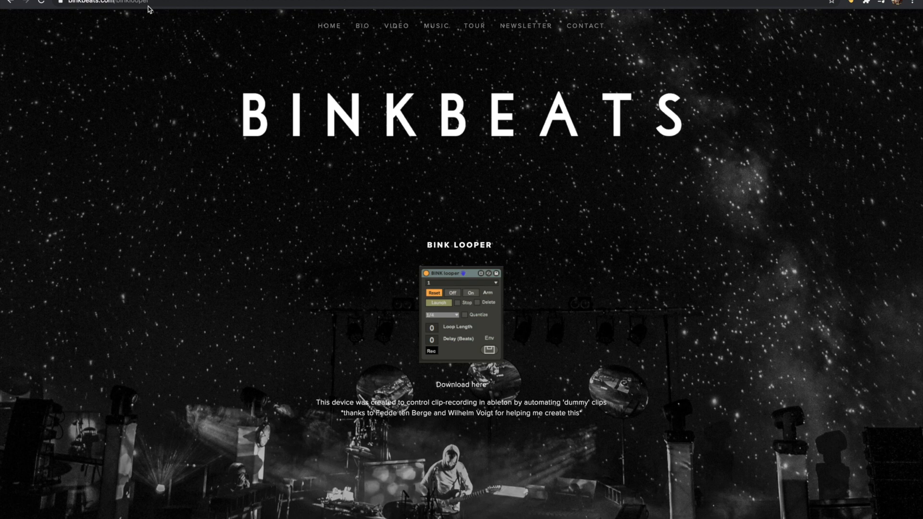
{"action": "mouse_move", "coordinate": [183, 67]}
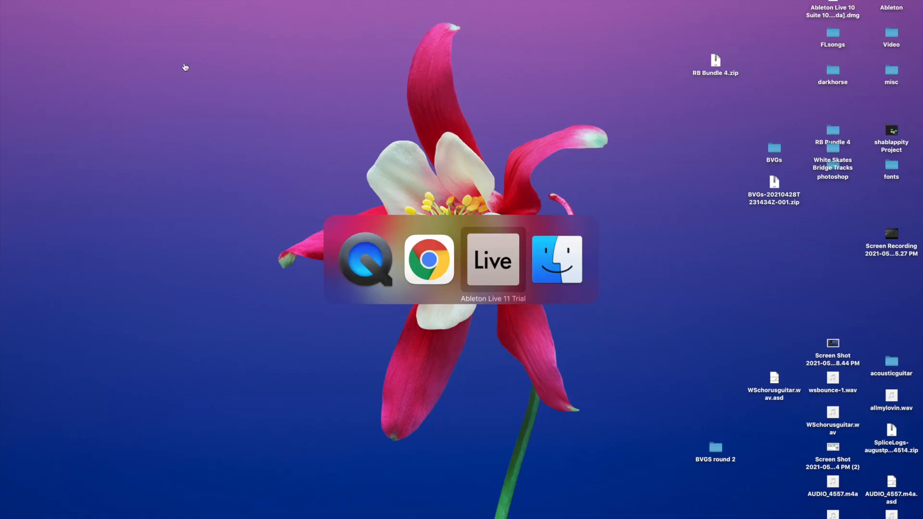
Switch back to Ableton Live to reach the Audio Effects Delay & Loop browser folder.
{"action": "left_click", "coordinate": [492, 258]}
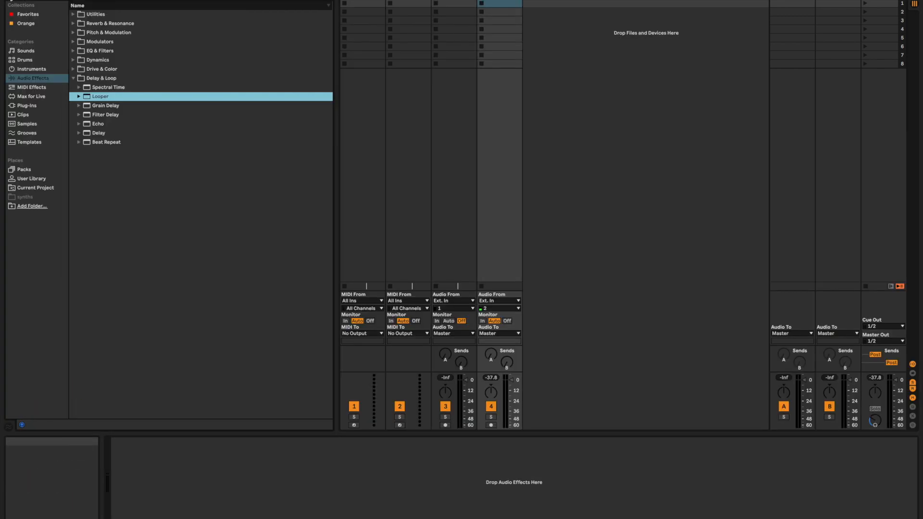
{"action": "mouse_move", "coordinate": [92, 111]}
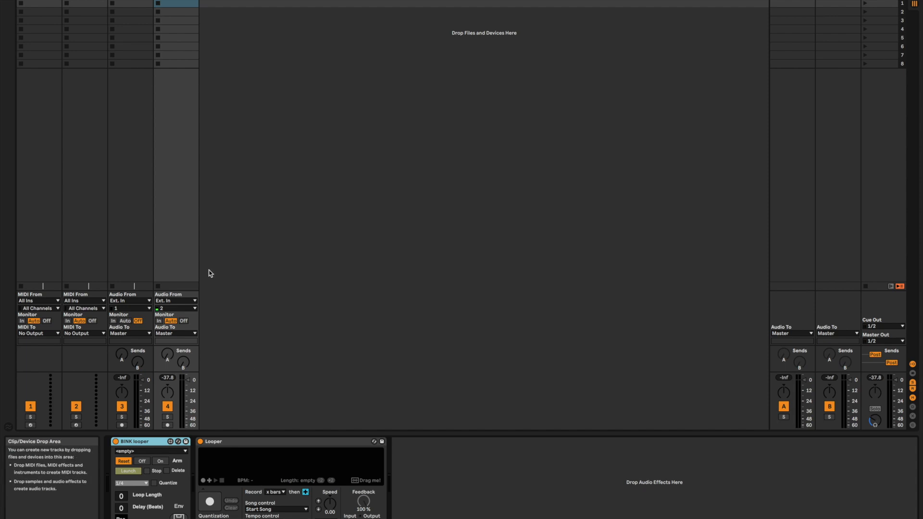
{"action": "mouse_move", "coordinate": [208, 278]}
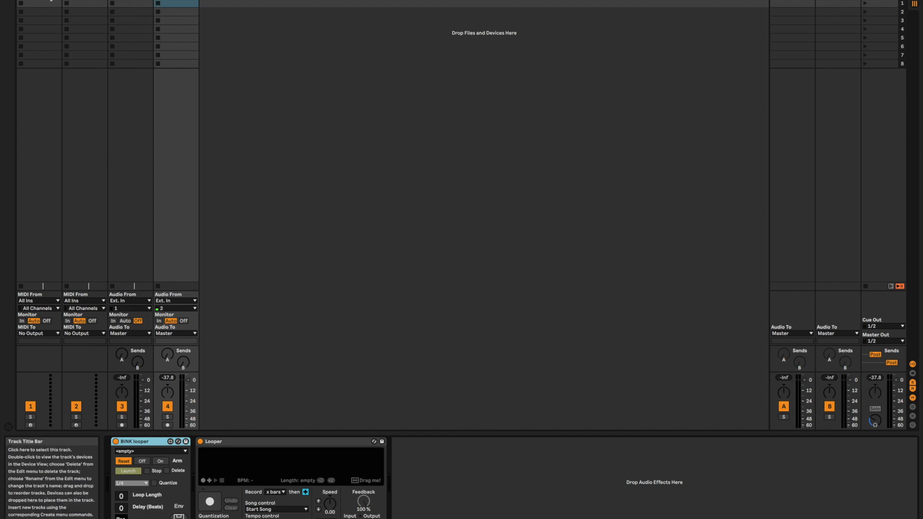
{"action": "mouse_move", "coordinate": [30, 427]}
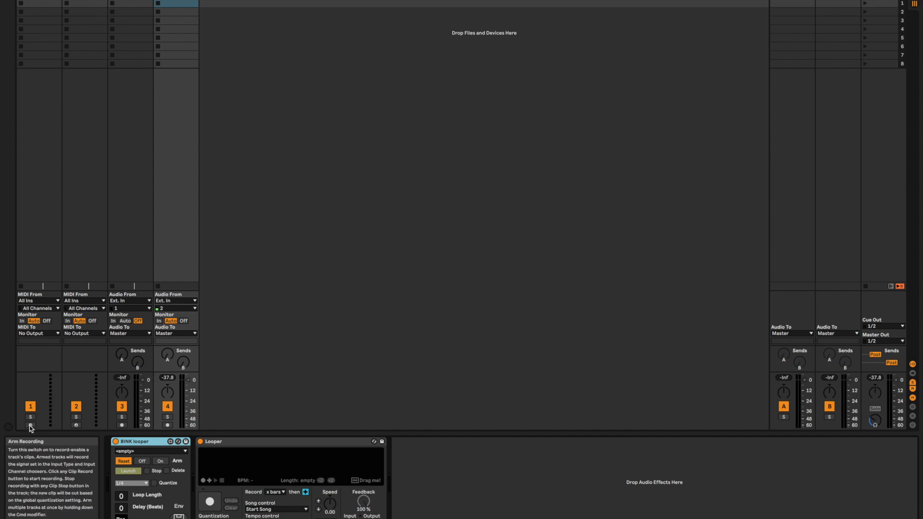
{"action": "mouse_move", "coordinate": [104, 432]}
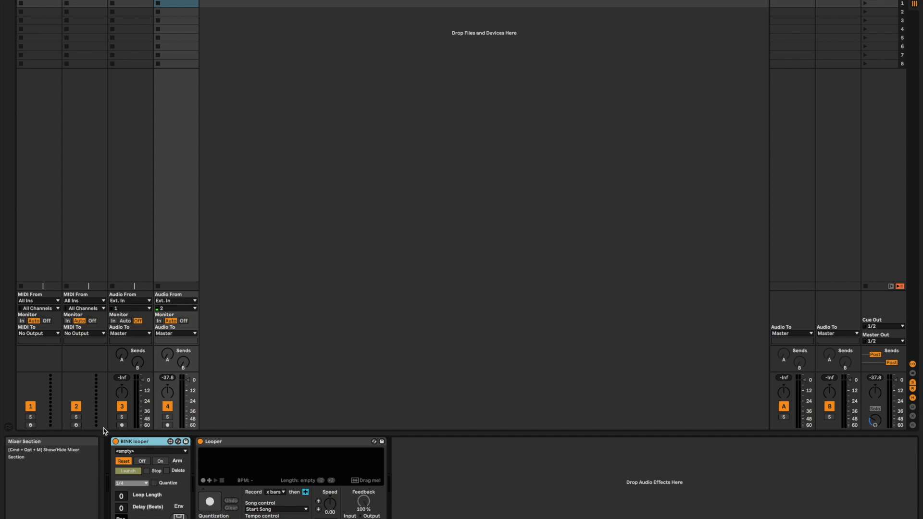
{"action": "left_click", "coordinate": [122, 426]}
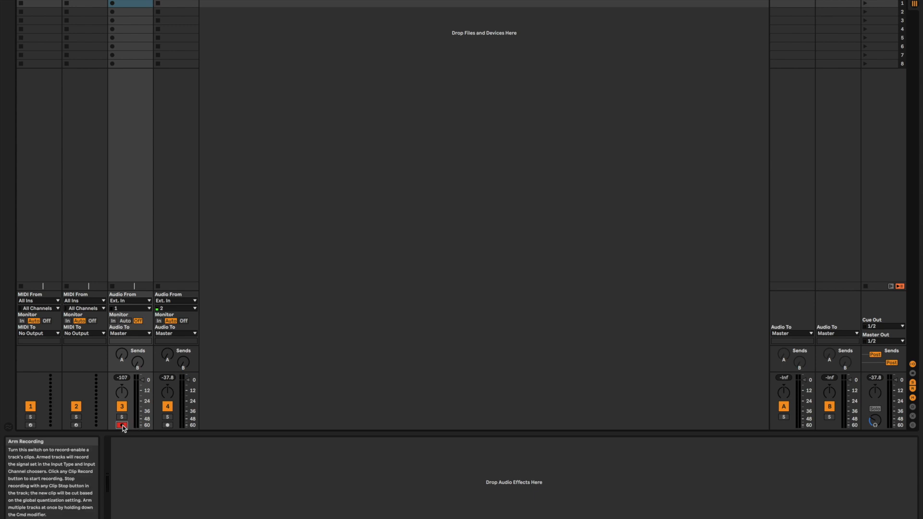
{"action": "left_click", "coordinate": [122, 426]}
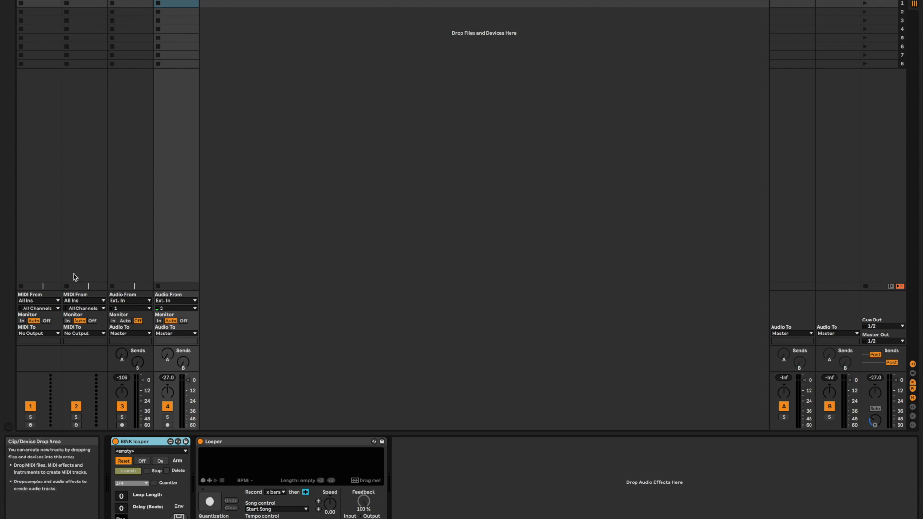
{"action": "mouse_move", "coordinate": [36, 261]}
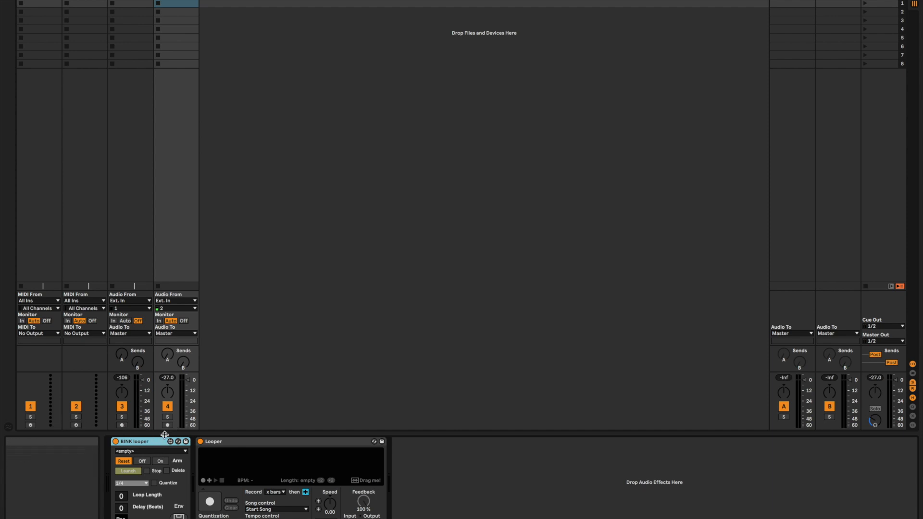
{"action": "right_click", "coordinate": [167, 426]}
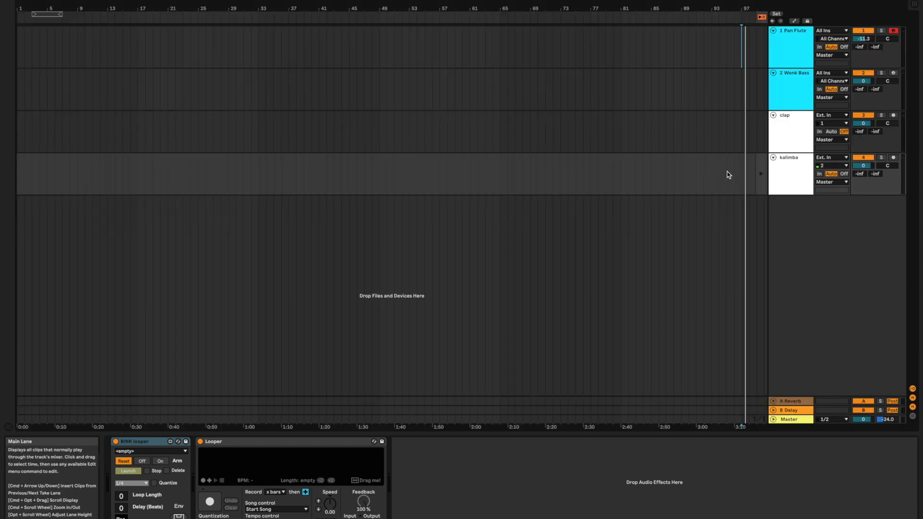
Show the kalimba BINK looper Arm automation and add a breakpoint stepping Arm to On at bar 5.
{"action": "left_click", "coordinate": [790, 157]}
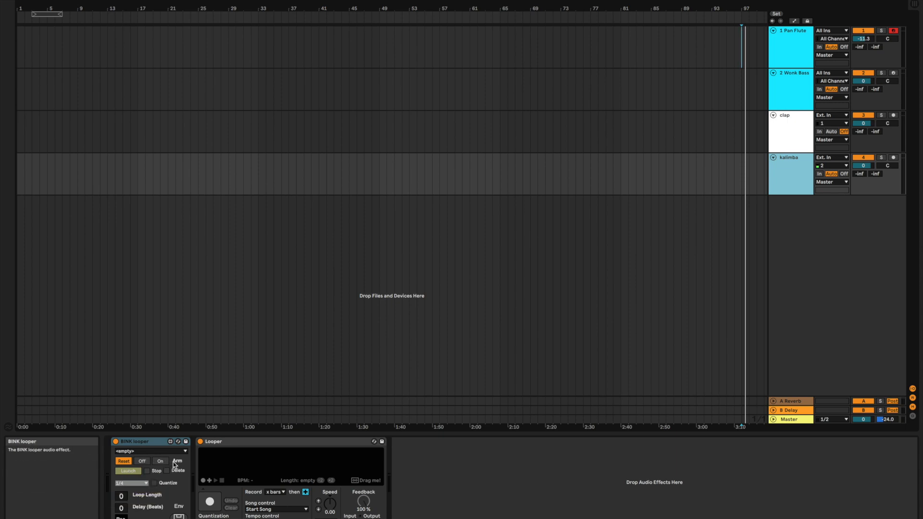
{"action": "mouse_move", "coordinate": [164, 464]}
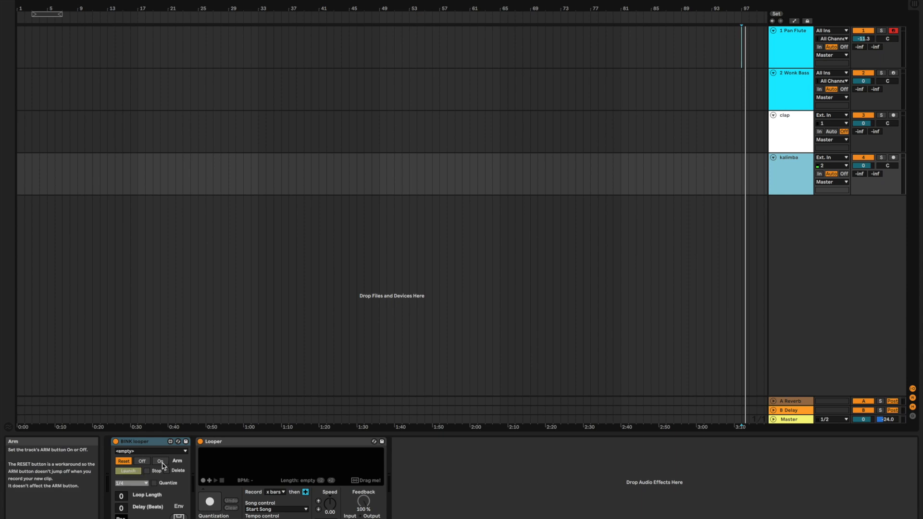
{"action": "right_click", "coordinate": [160, 460]}
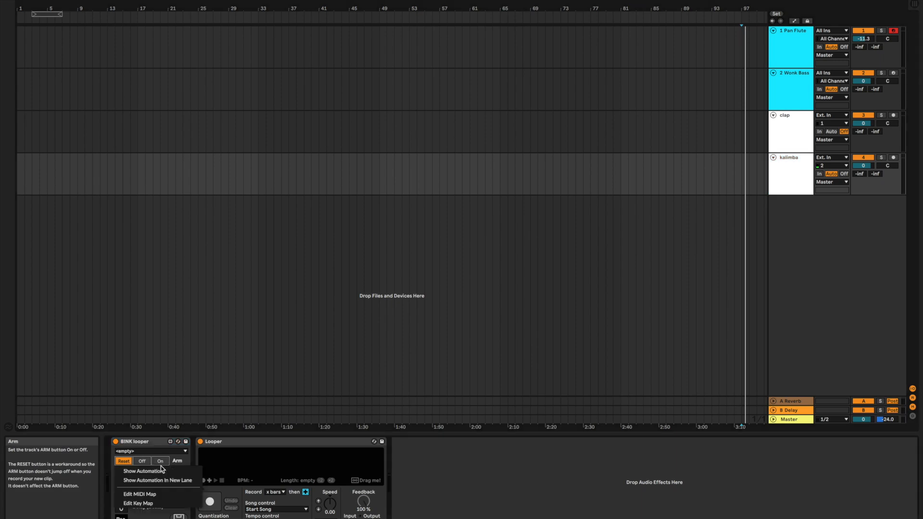
{"action": "mouse_move", "coordinate": [157, 480]}
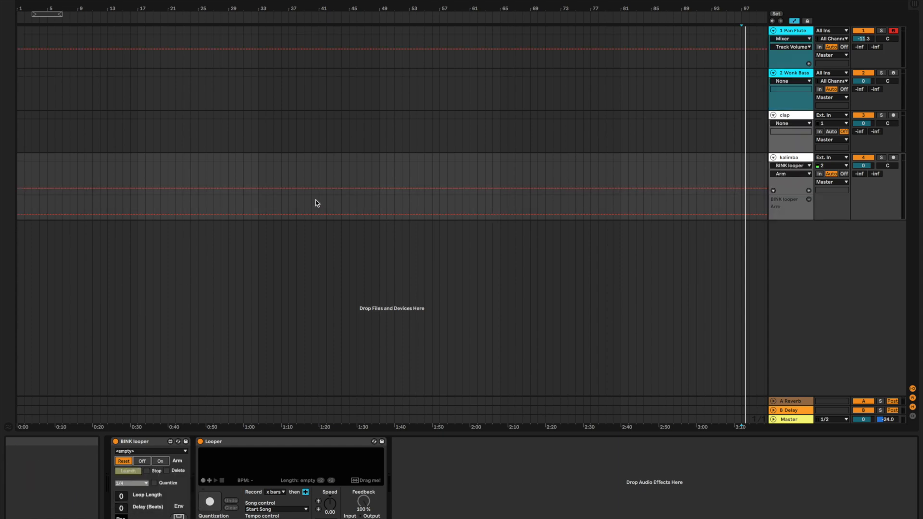
{"action": "mouse_move", "coordinate": [67, 193]}
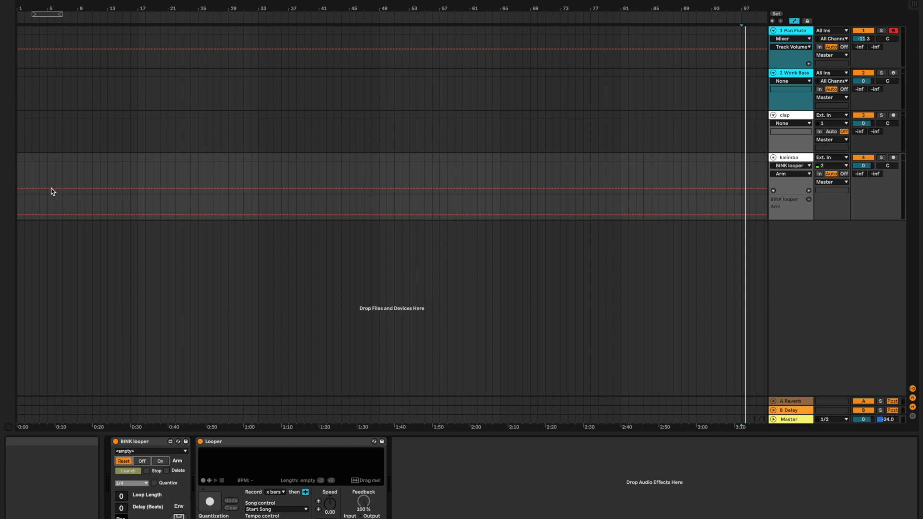
{"action": "mouse_move", "coordinate": [49, 193]}
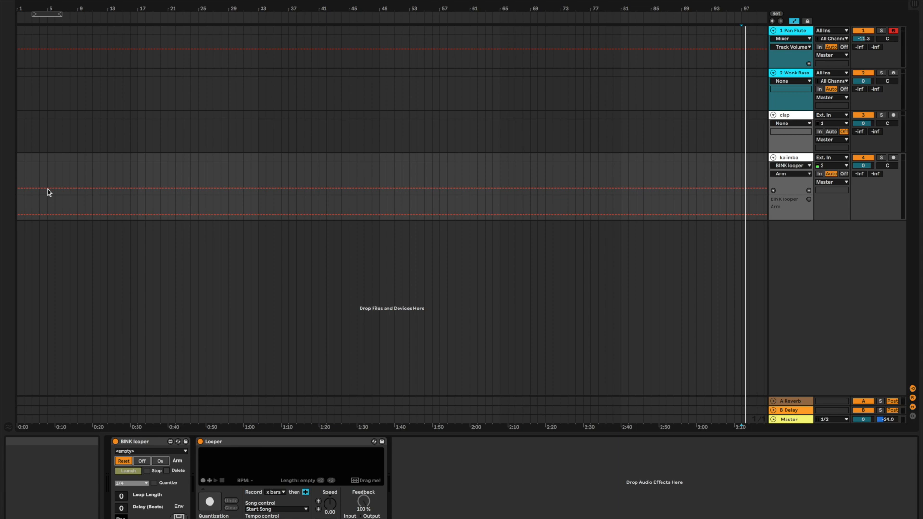
{"action": "mouse_move", "coordinate": [49, 189]}
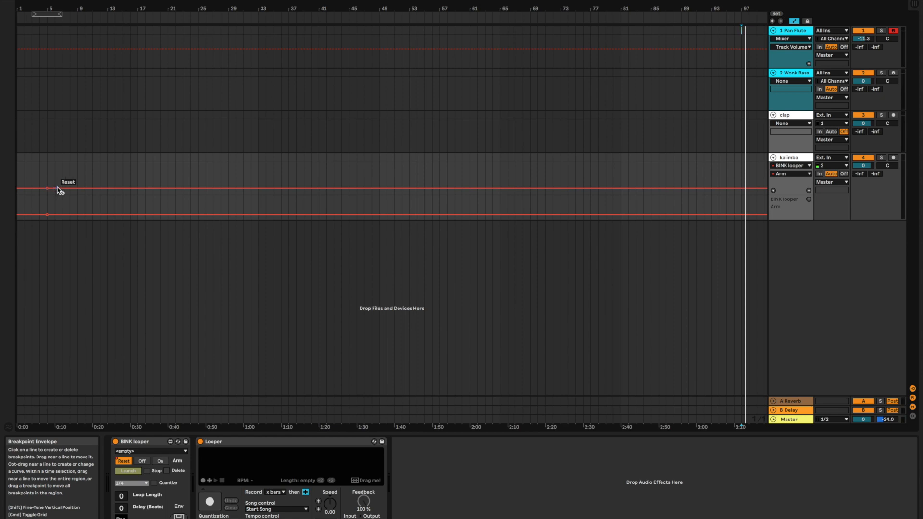
{"action": "left_click", "coordinate": [142, 461]}
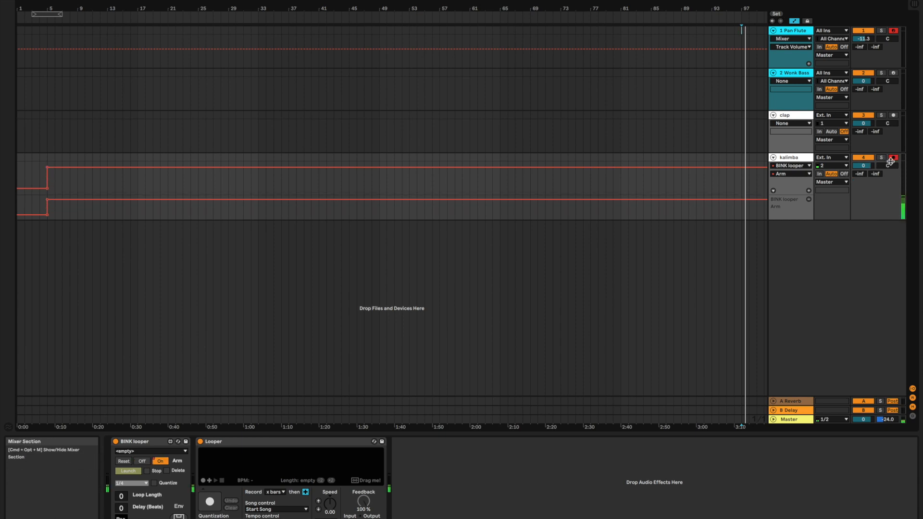
{"action": "mouse_move", "coordinate": [47, 189]}
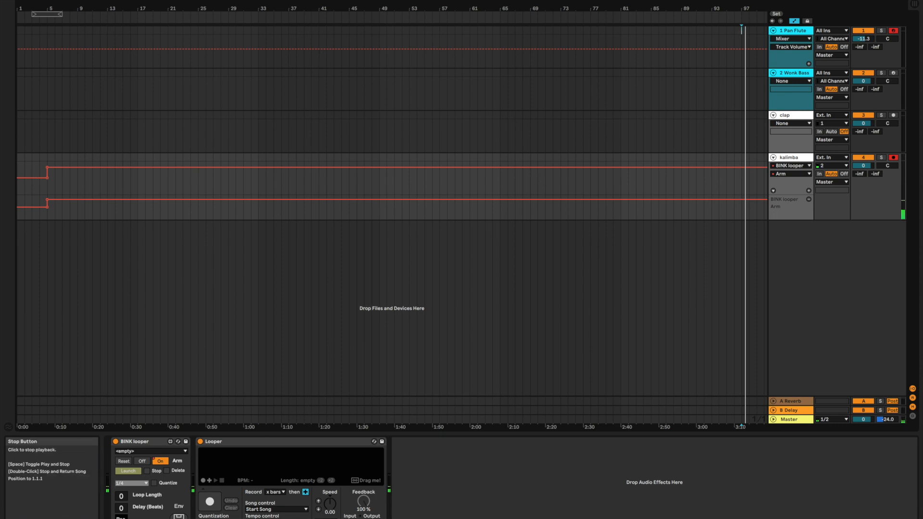
{"action": "left_click", "coordinate": [141, 462]}
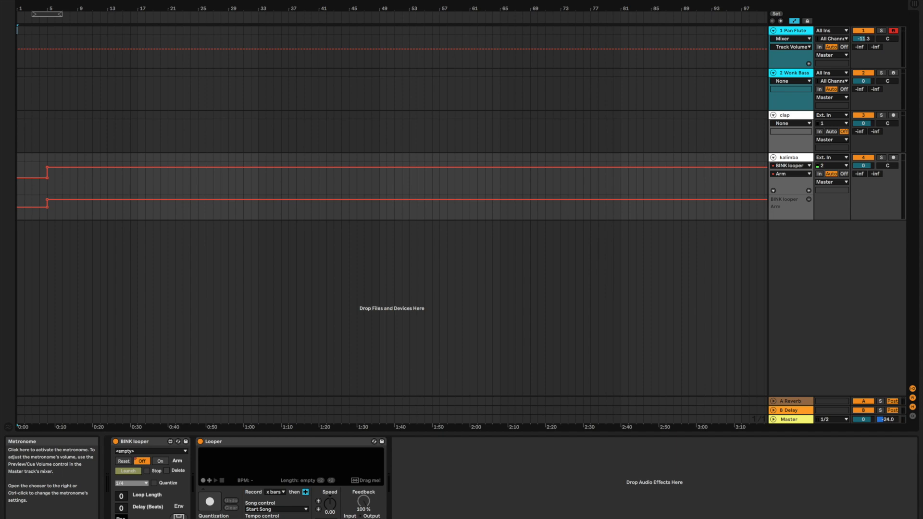
{"action": "mouse_move", "coordinate": [597, 229]}
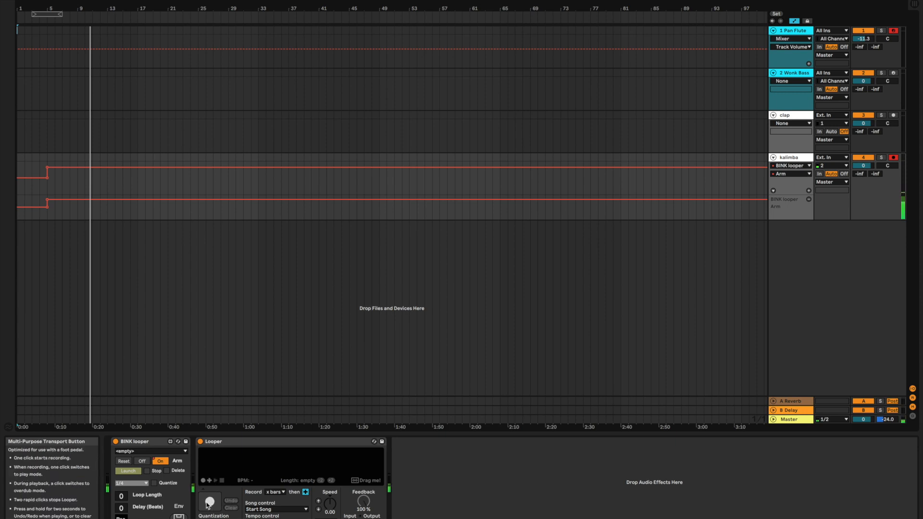
Show Looper State automation in its own lane and end the Arm pulse with a breakpoint at bar 9.
{"action": "right_click", "coordinate": [209, 502]}
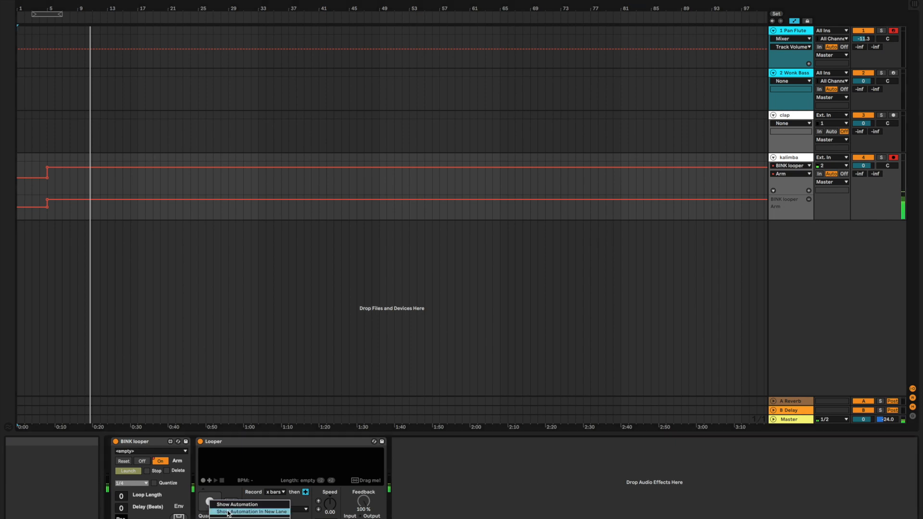
{"action": "left_click", "coordinate": [251, 512]}
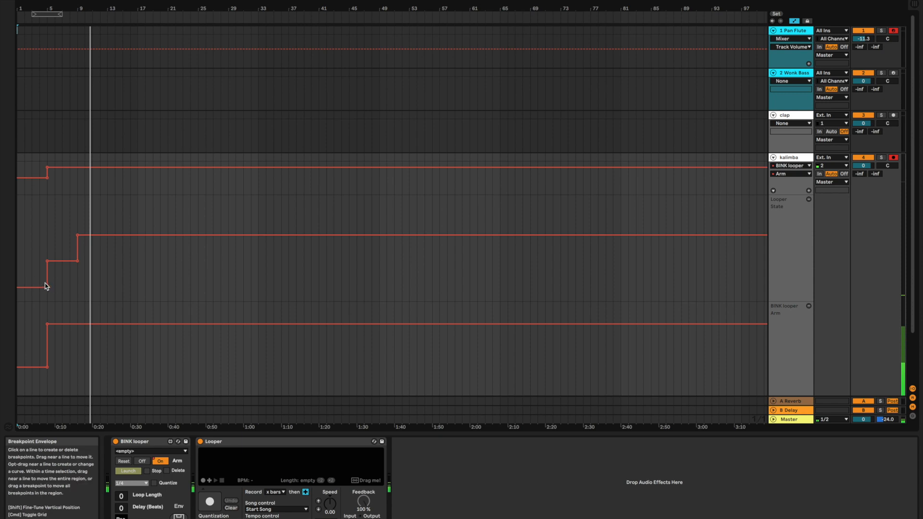
{"action": "mouse_move", "coordinate": [72, 265]}
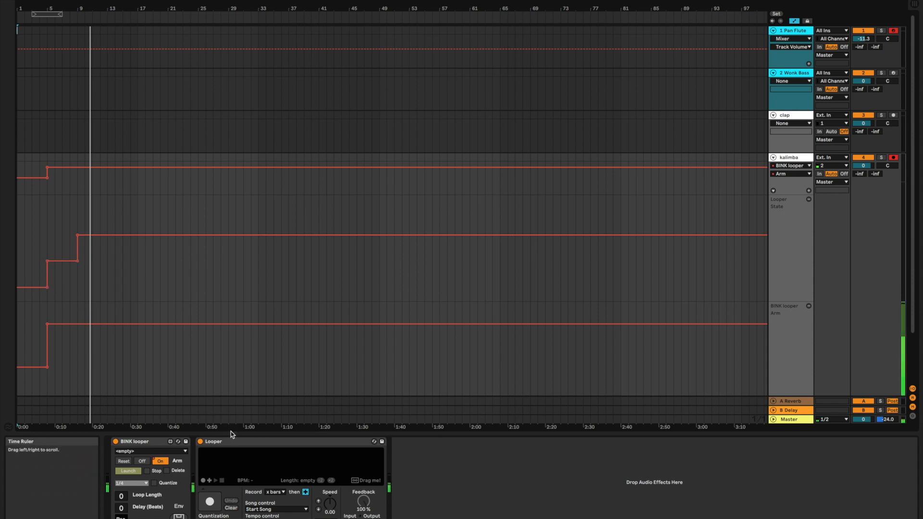
{"action": "mouse_move", "coordinate": [77, 237]}
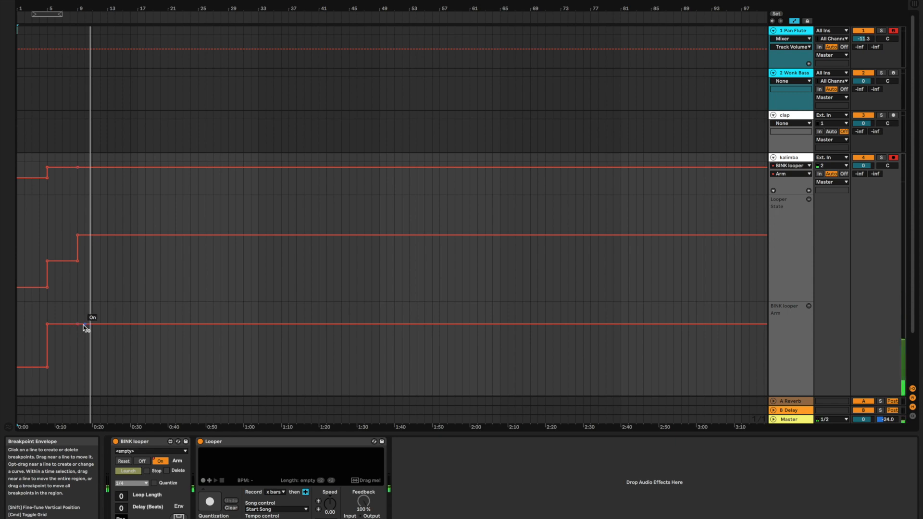
{"action": "left_click", "coordinate": [160, 461]}
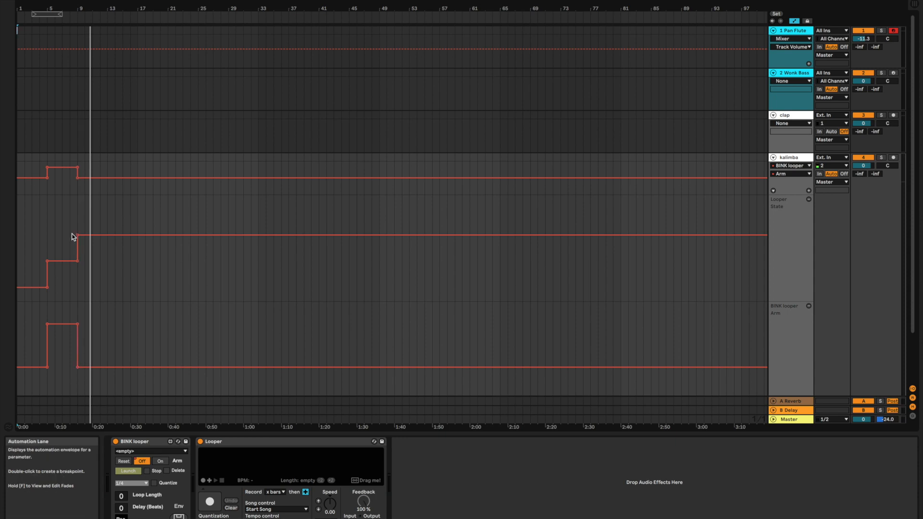
{"action": "mouse_move", "coordinate": [77, 236]}
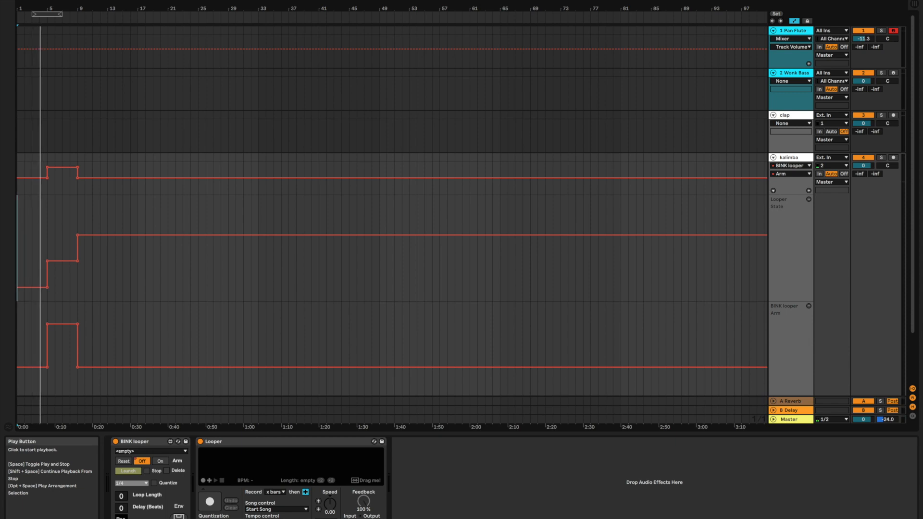
Play the arrangement so the automation records a 4-bar loop at 120 BPM into the kalimba Looper.
{"action": "left_click", "coordinate": [160, 460]}
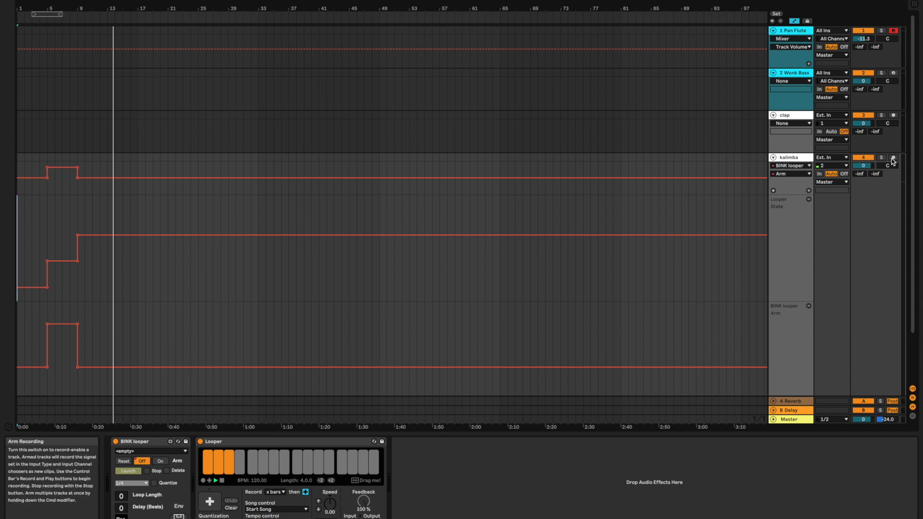
{"action": "mouse_move", "coordinate": [789, 157]}
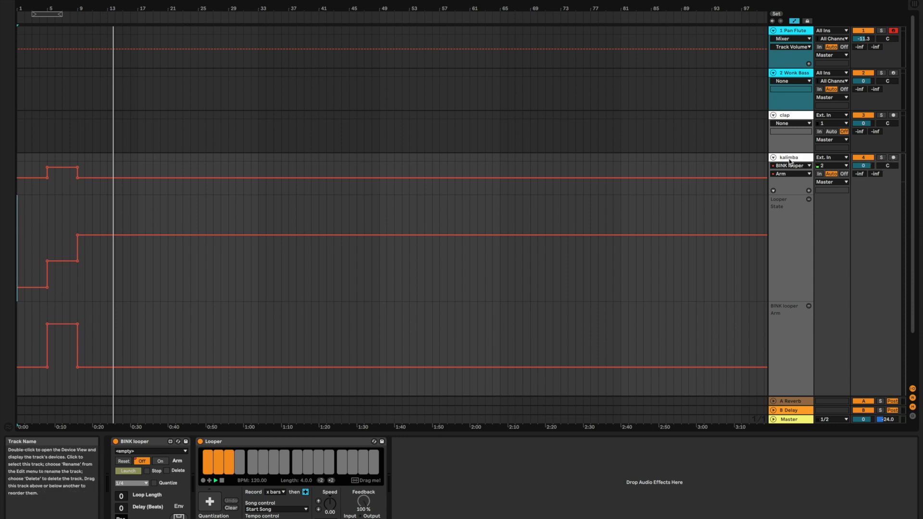
Fold the kalimba track, list looper devices in the browser and load Looper onto the clap track.
{"action": "left_click", "coordinate": [772, 156]}
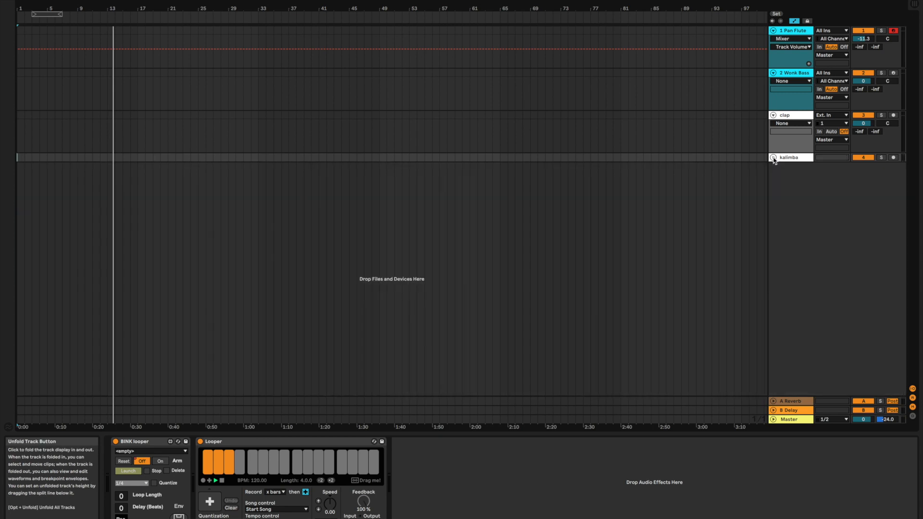
{"action": "mouse_move", "coordinate": [774, 160]}
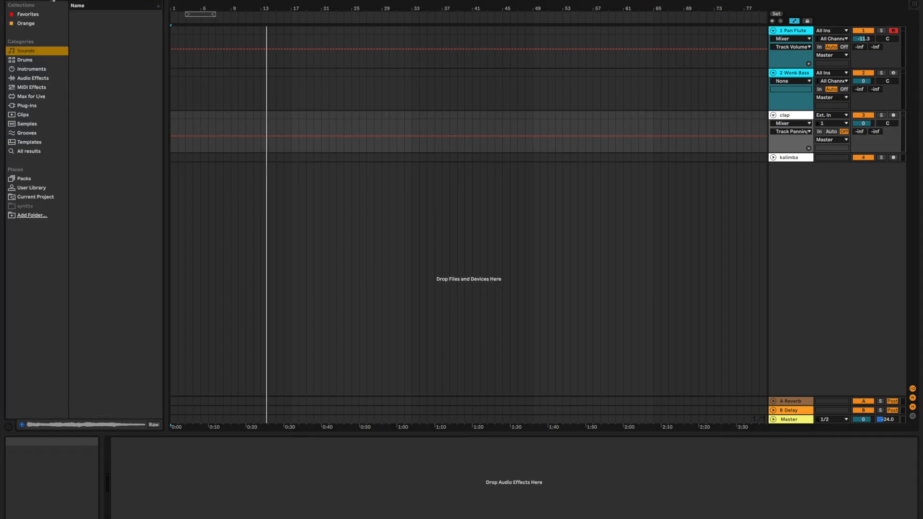
{"action": "left_click", "coordinate": [28, 151]}
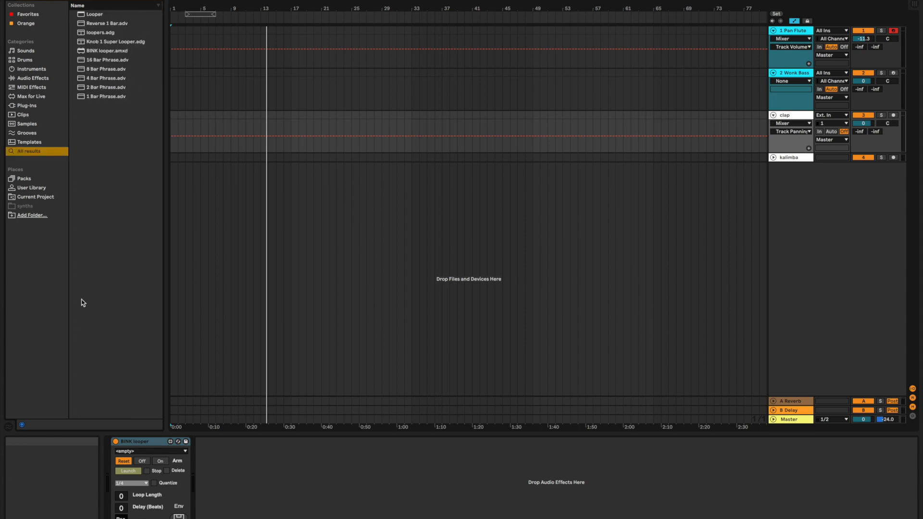
{"action": "left_click", "coordinate": [94, 13]}
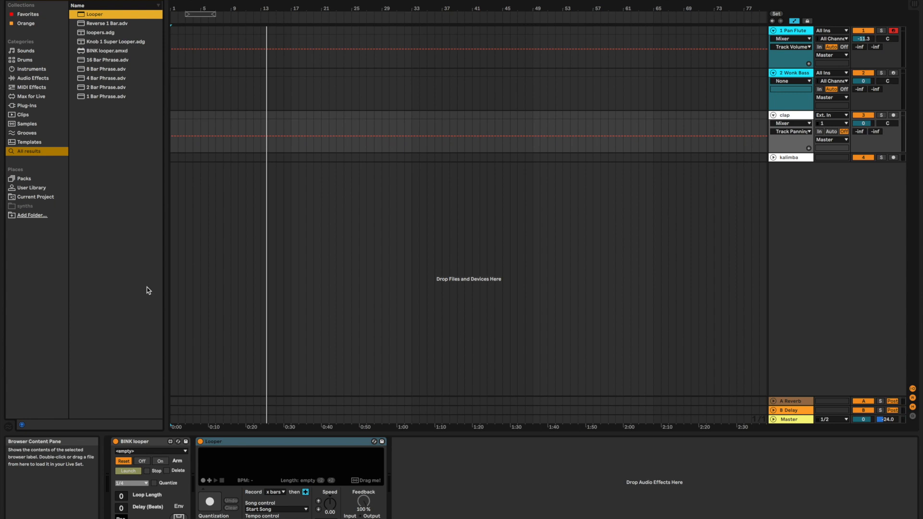
{"action": "mouse_move", "coordinate": [610, 402]}
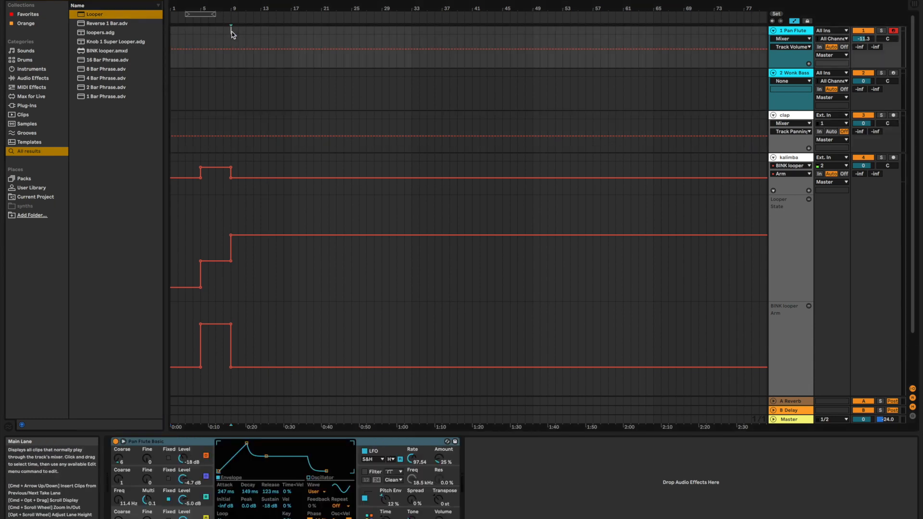
Add arrangement locators at bar 9 and bar 13, selecting the bar 13 locator for the clap.
{"action": "left_click", "coordinate": [231, 27]}
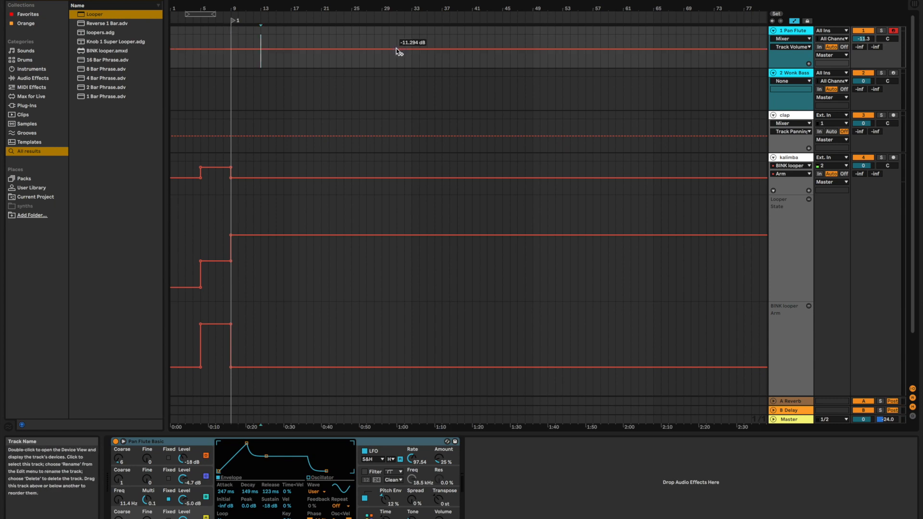
{"action": "mouse_move", "coordinate": [265, 73]}
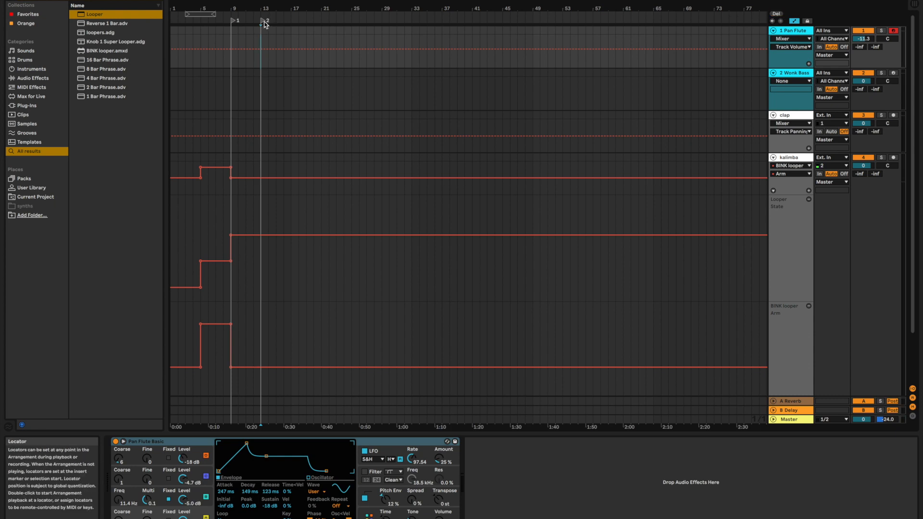
{"action": "double_click", "coordinate": [267, 20]}
{"action": "type", "text": "clap"}
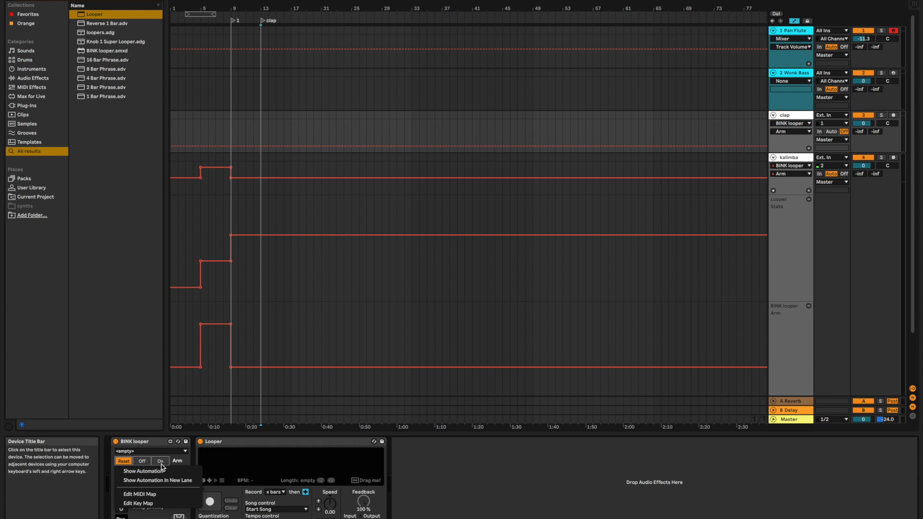
{"action": "mouse_move", "coordinate": [157, 479]}
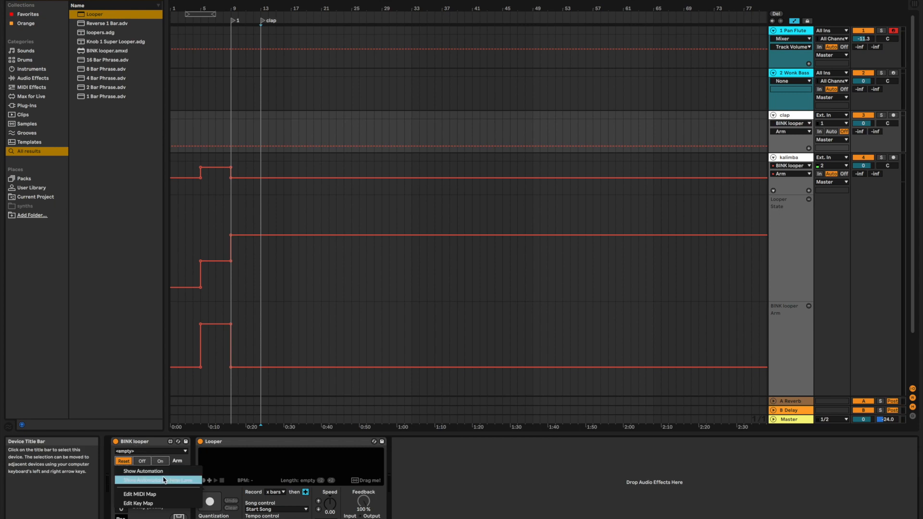
Give the clap BINK looper Arm its own lane with breakpoints On at bar 13 and Off at bar 17.
{"action": "left_click", "coordinate": [143, 471]}
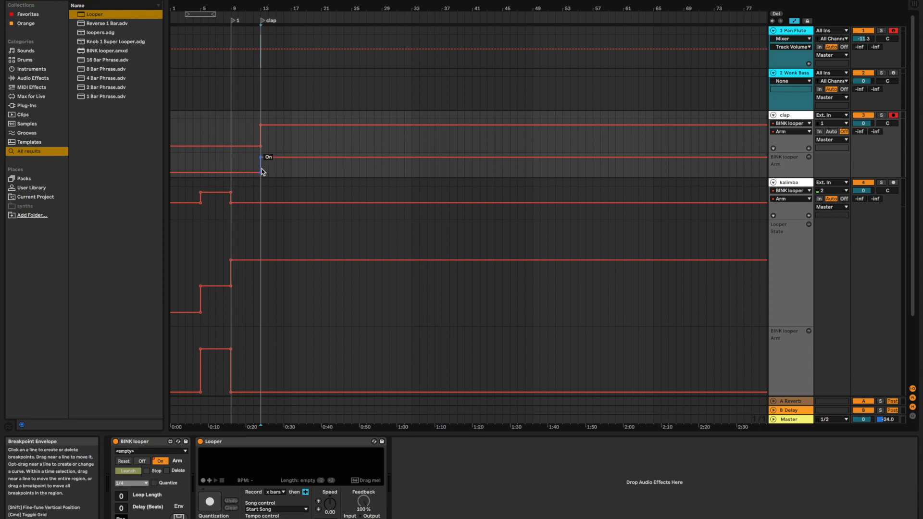
{"action": "left_click", "coordinate": [260, 157]}
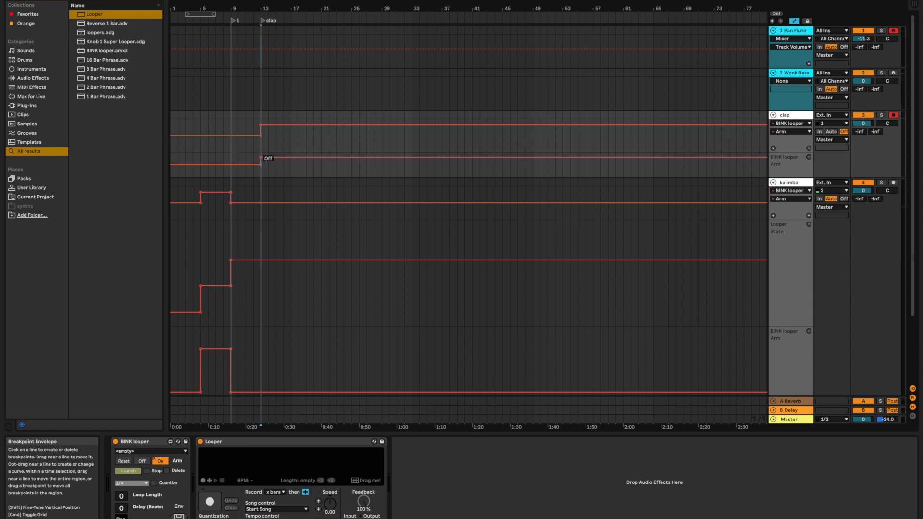
{"action": "left_click", "coordinate": [261, 159]}
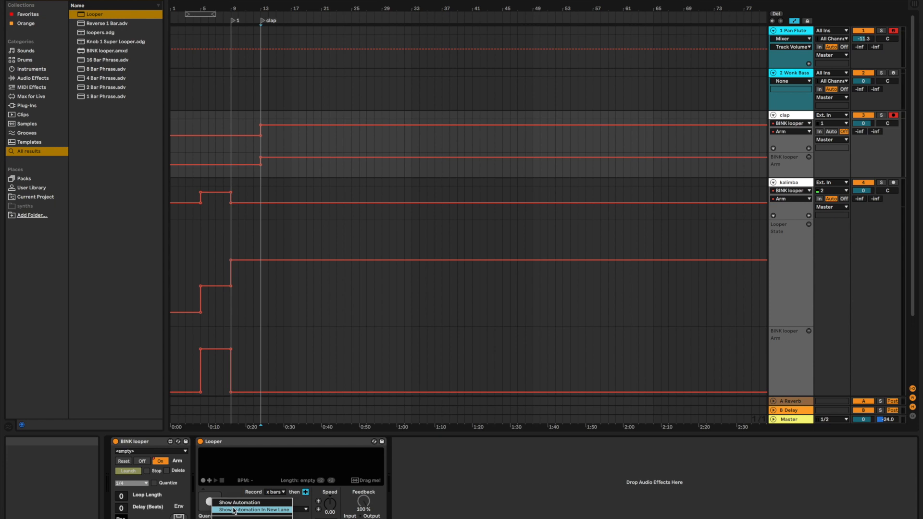
{"action": "left_click", "coordinate": [251, 509]}
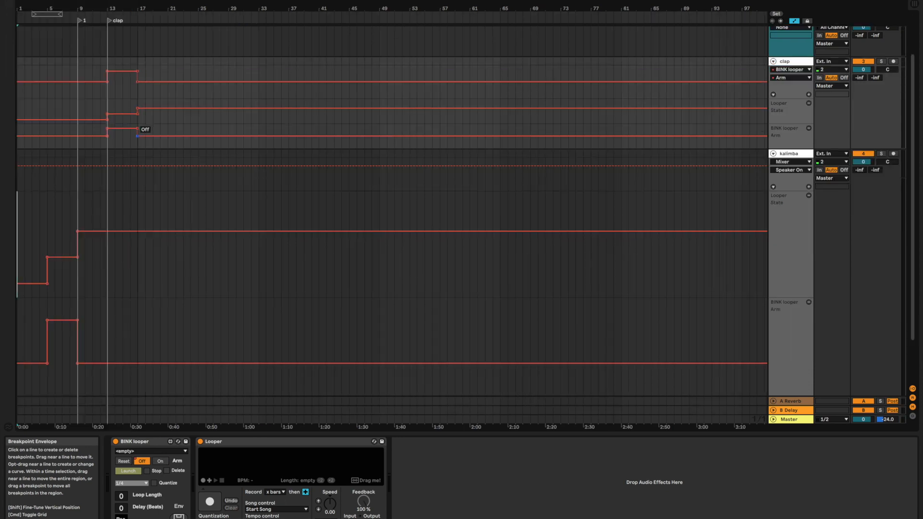
{"action": "mouse_move", "coordinate": [117, 121]}
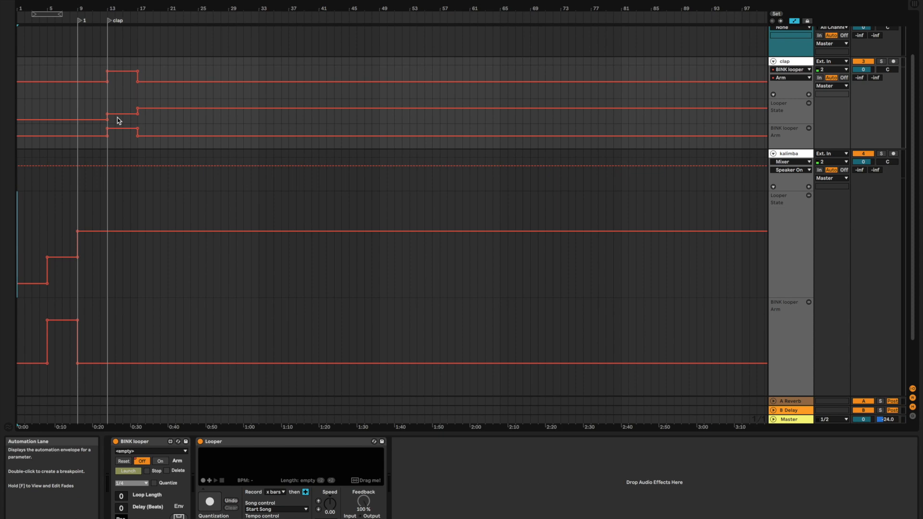
{"action": "mouse_move", "coordinate": [137, 114]}
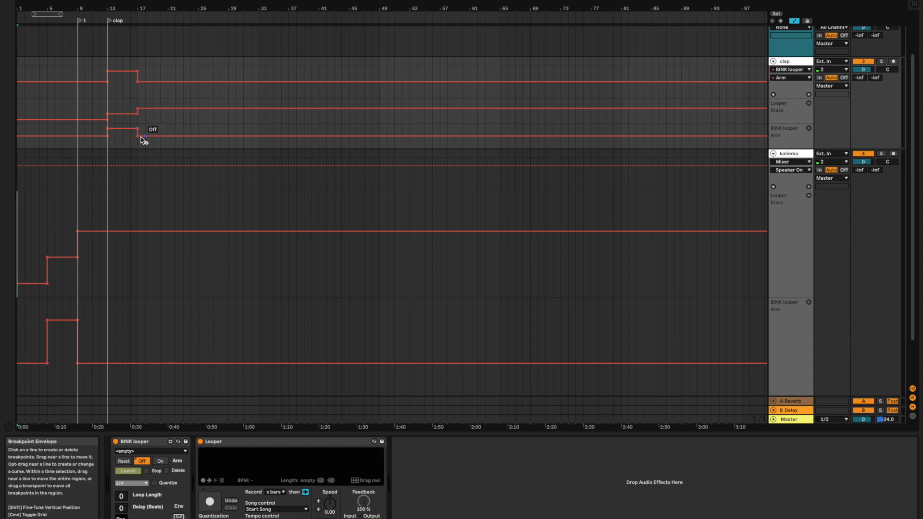
{"action": "left_click", "coordinate": [139, 128]}
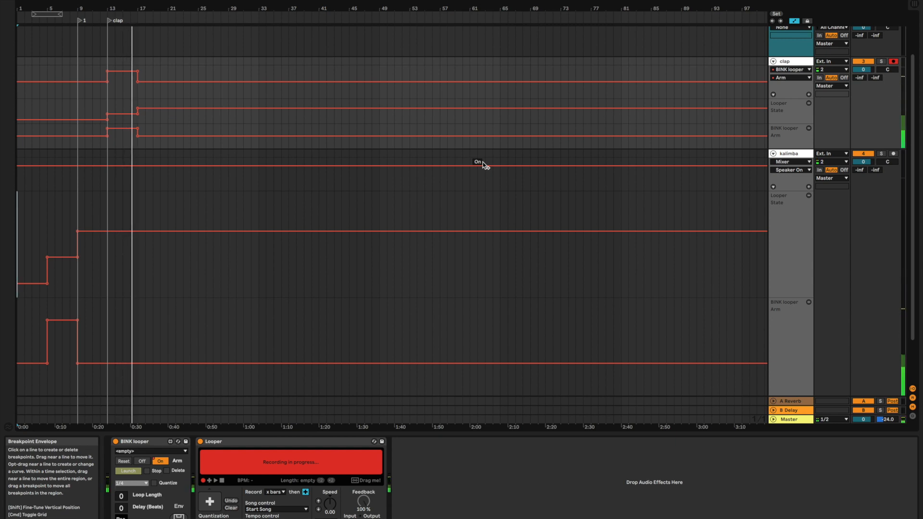
Play the arrangement so the clap Looper records a 4-bar loop at 120 BPM.
{"action": "left_click", "coordinate": [141, 461]}
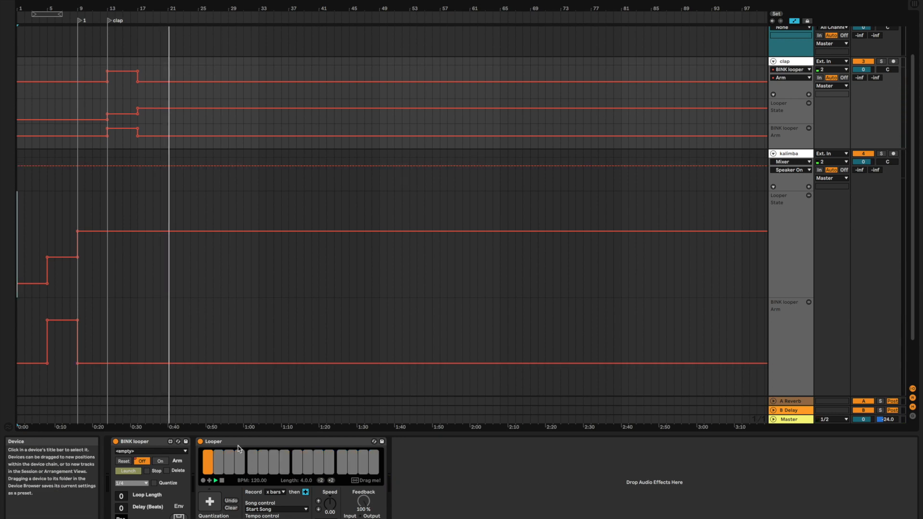
{"action": "mouse_move", "coordinate": [138, 114]}
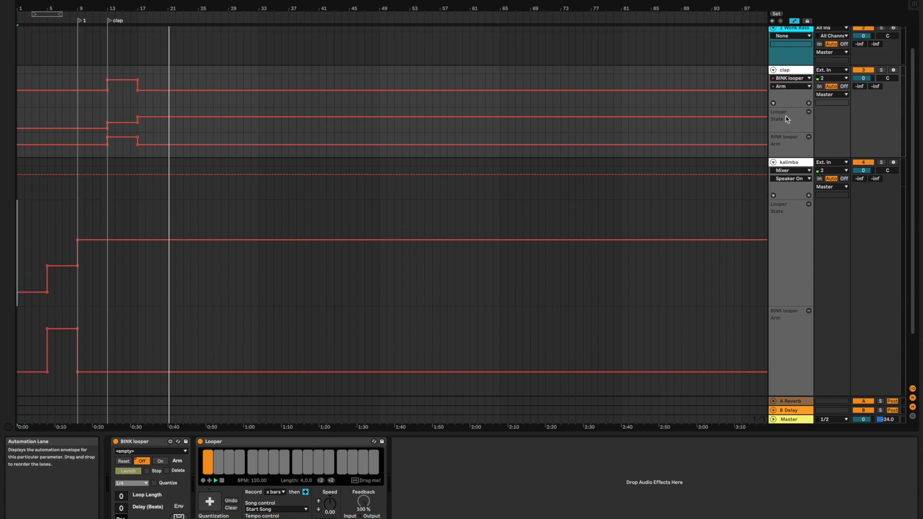
Add a Delay after the kalimba Looper and set its Dry/Wet mix as the automation parameter.
{"action": "left_click", "coordinate": [785, 162]}
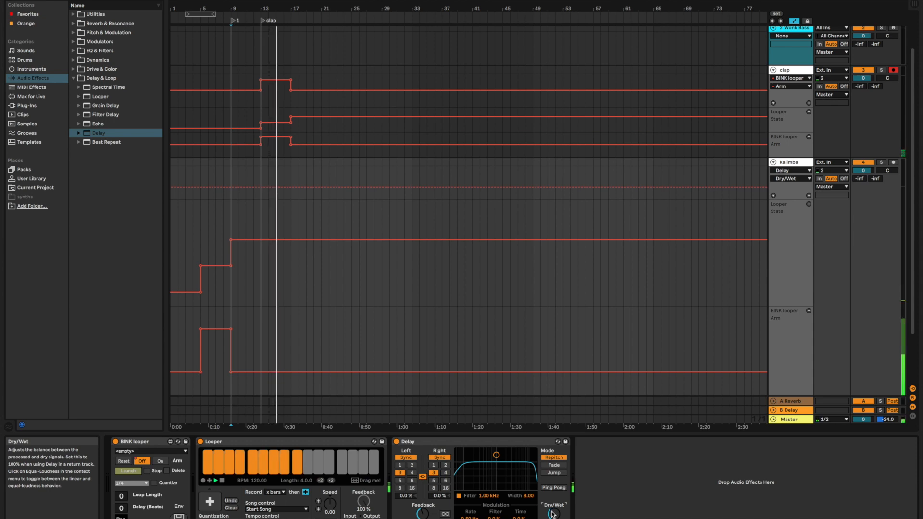
{"action": "left_click", "coordinate": [790, 179]}
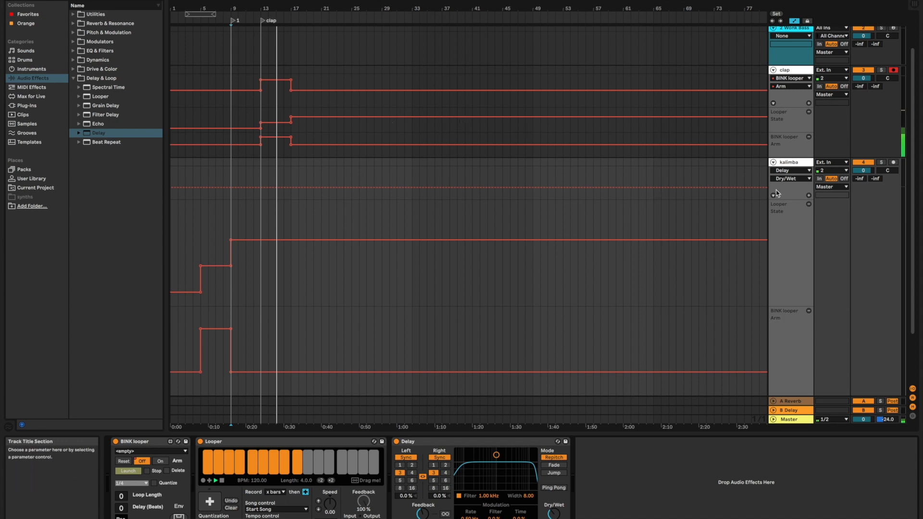
{"action": "mouse_move", "coordinate": [774, 70]}
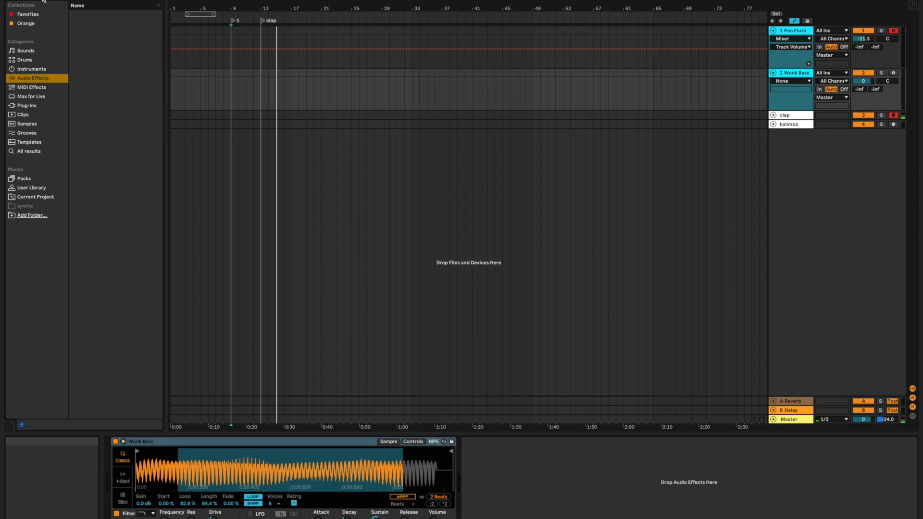
Load BINK looper.amxd from All results onto Wonk Bass, then add a Looper after it.
{"action": "left_click", "coordinate": [28, 151]}
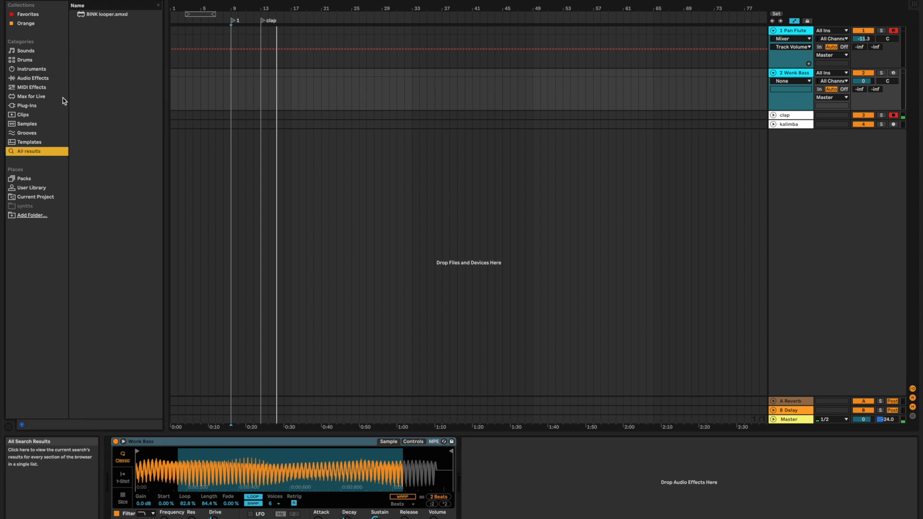
{"action": "double_click", "coordinate": [106, 13]}
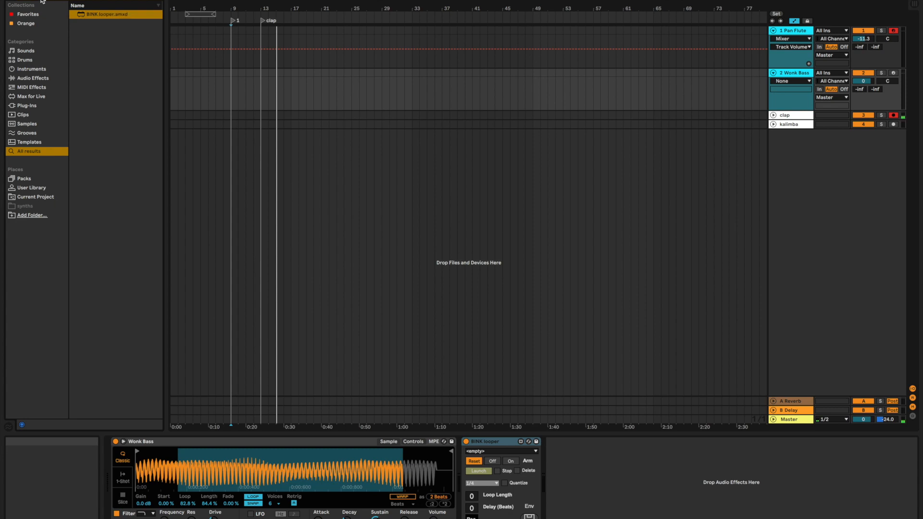
{"action": "left_click", "coordinate": [106, 13]}
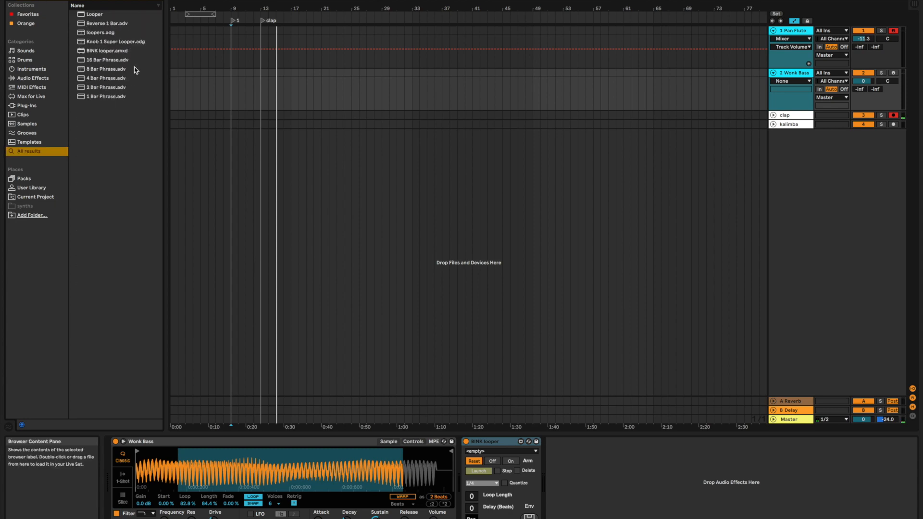
{"action": "left_click", "coordinate": [94, 14]}
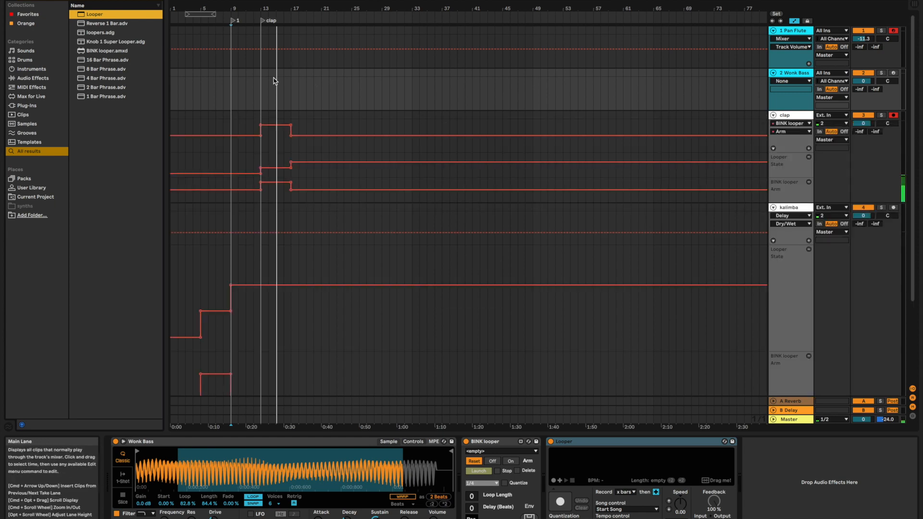
{"action": "mouse_move", "coordinate": [293, 113]}
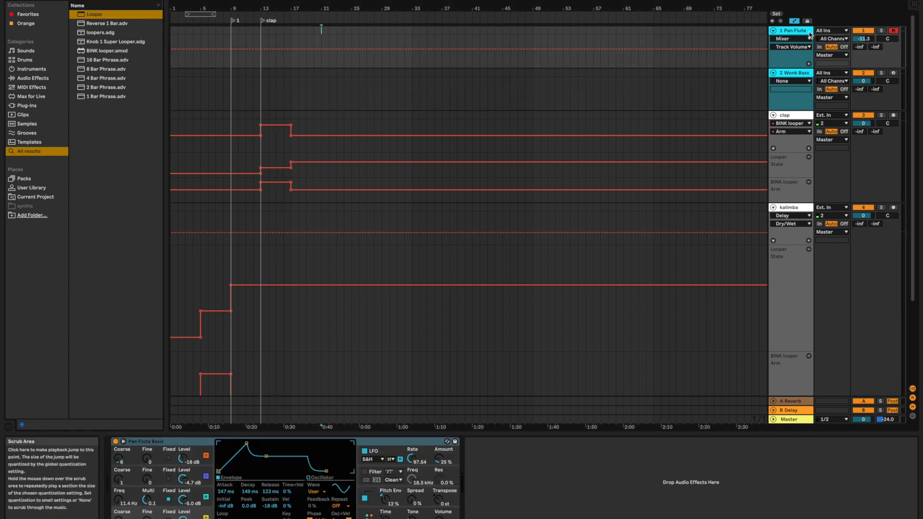
{"action": "mouse_move", "coordinate": [776, 14]}
{"action": "type", "text": "bass"}
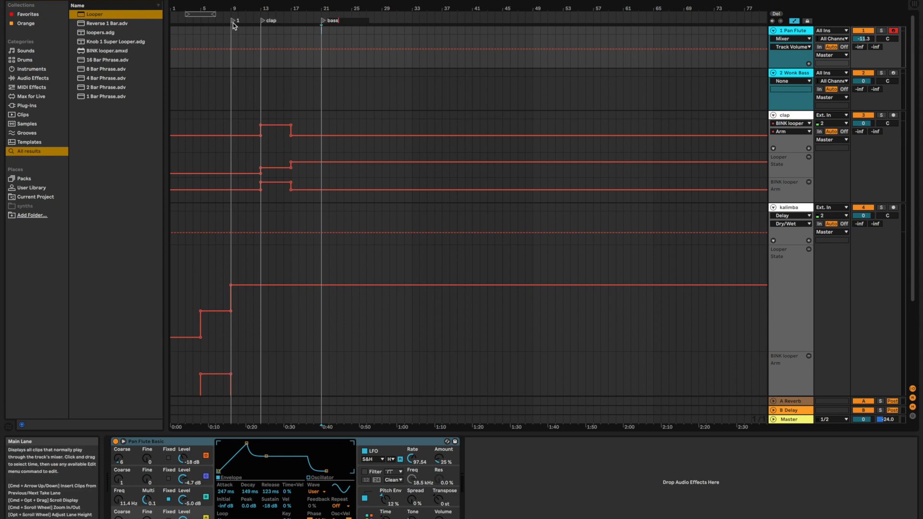
Rename the first locator to kalimba.
{"action": "left_click", "coordinate": [241, 20]}
{"action": "type", "text": "kalimba"}
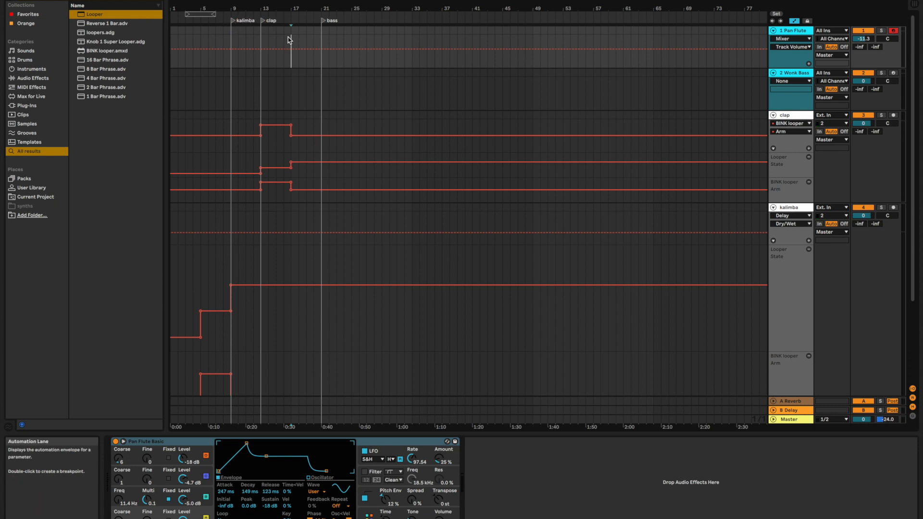
{"action": "mouse_move", "coordinate": [326, 57]}
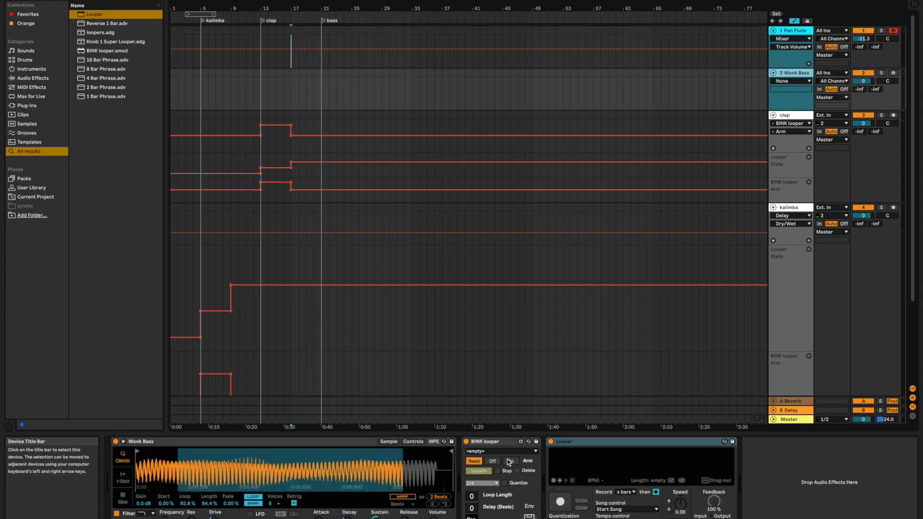
Show the bass BINK looper's Arm automation in a new lane and start it at bar 21.
{"action": "right_click", "coordinate": [527, 460]}
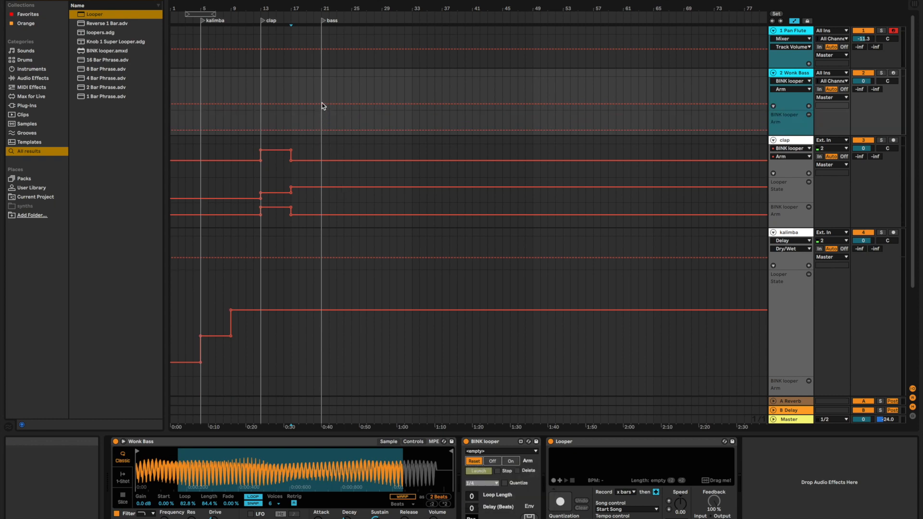
{"action": "left_click", "coordinate": [322, 95]}
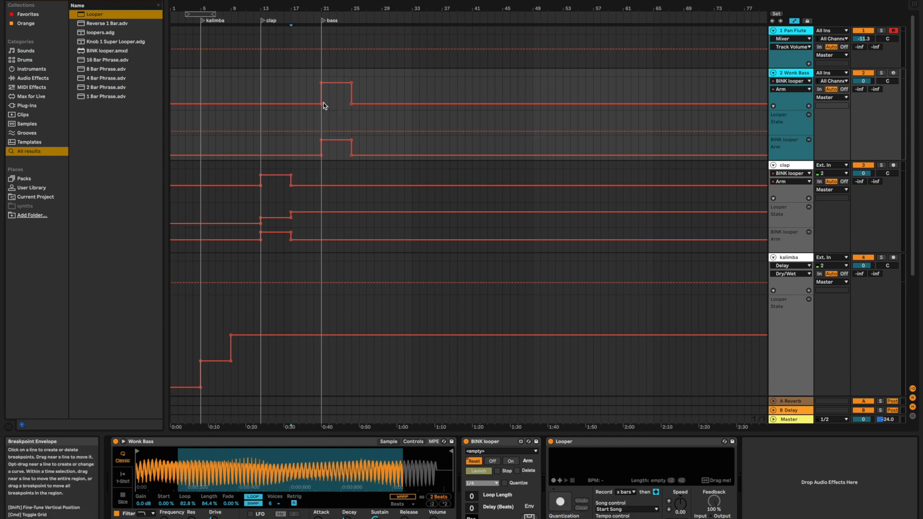
{"action": "mouse_move", "coordinate": [323, 134]}
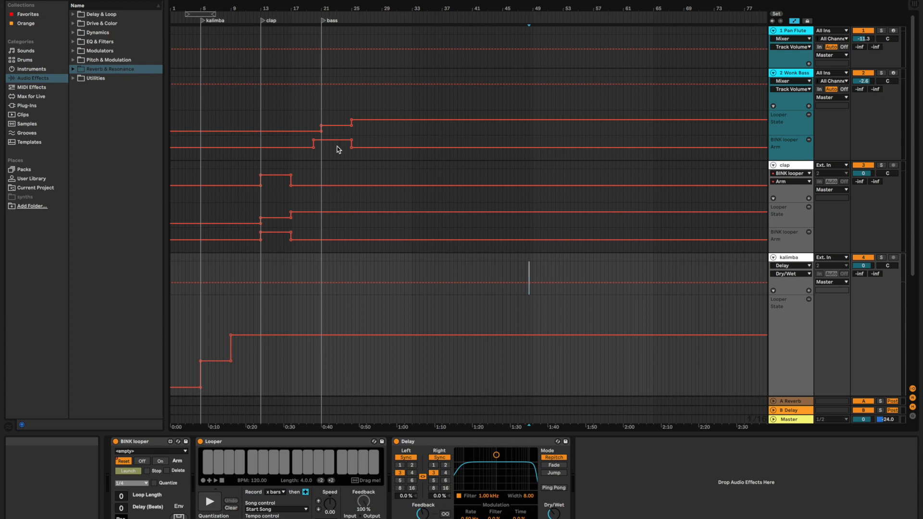
{"action": "mouse_move", "coordinate": [366, 248]}
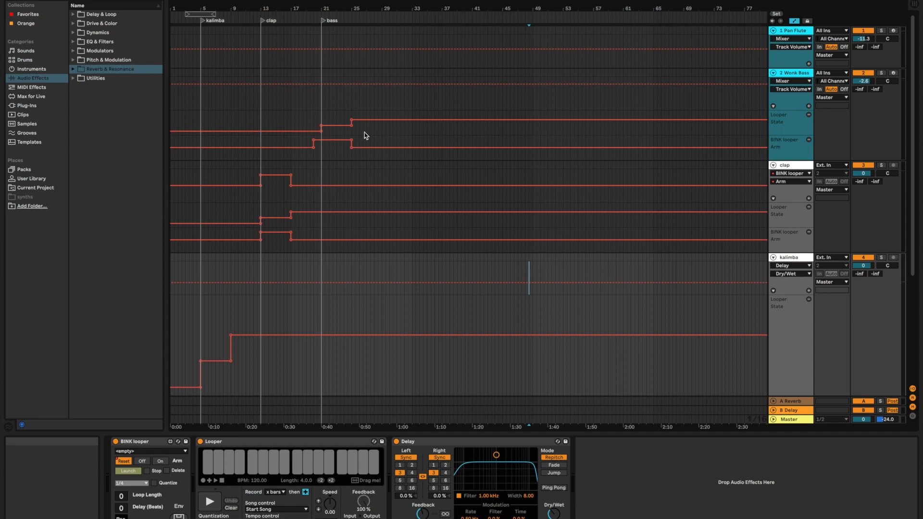
{"action": "mouse_move", "coordinate": [216, 201]}
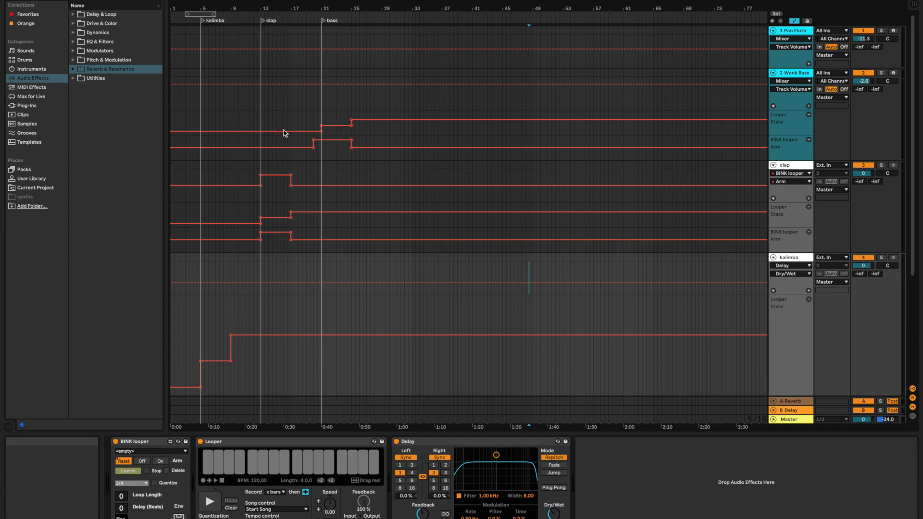
{"action": "mouse_move", "coordinate": [342, 131]}
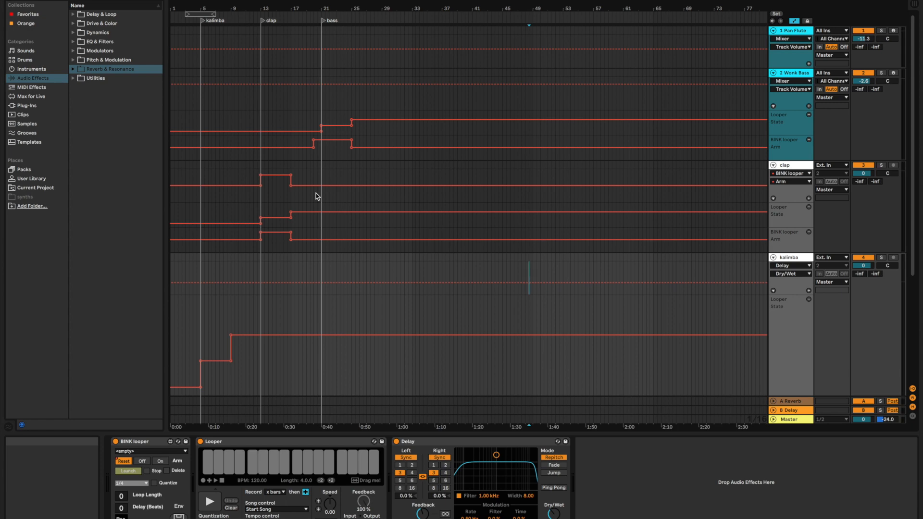
{"action": "mouse_move", "coordinate": [205, 161]}
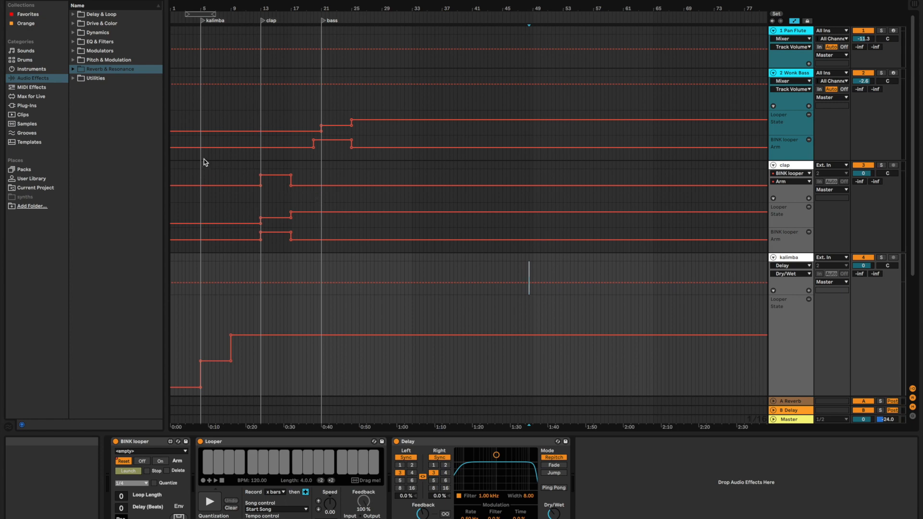